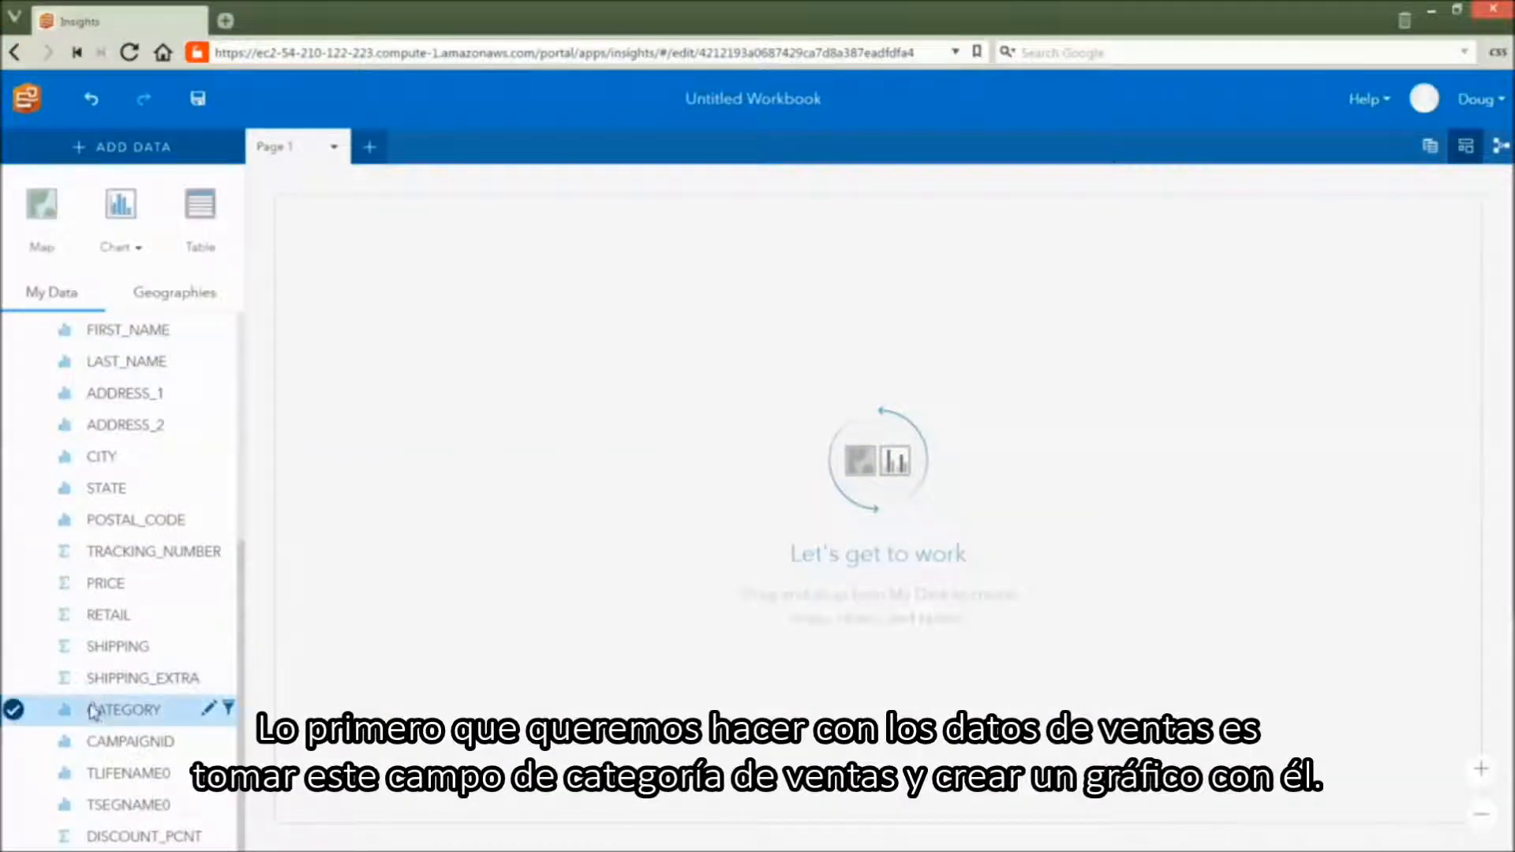
# - Drop CATEGORY onto the page and display its sales counts as a Column Chart
pyautogui.moveTo(123, 709); pyautogui.dragTo(482, 372)
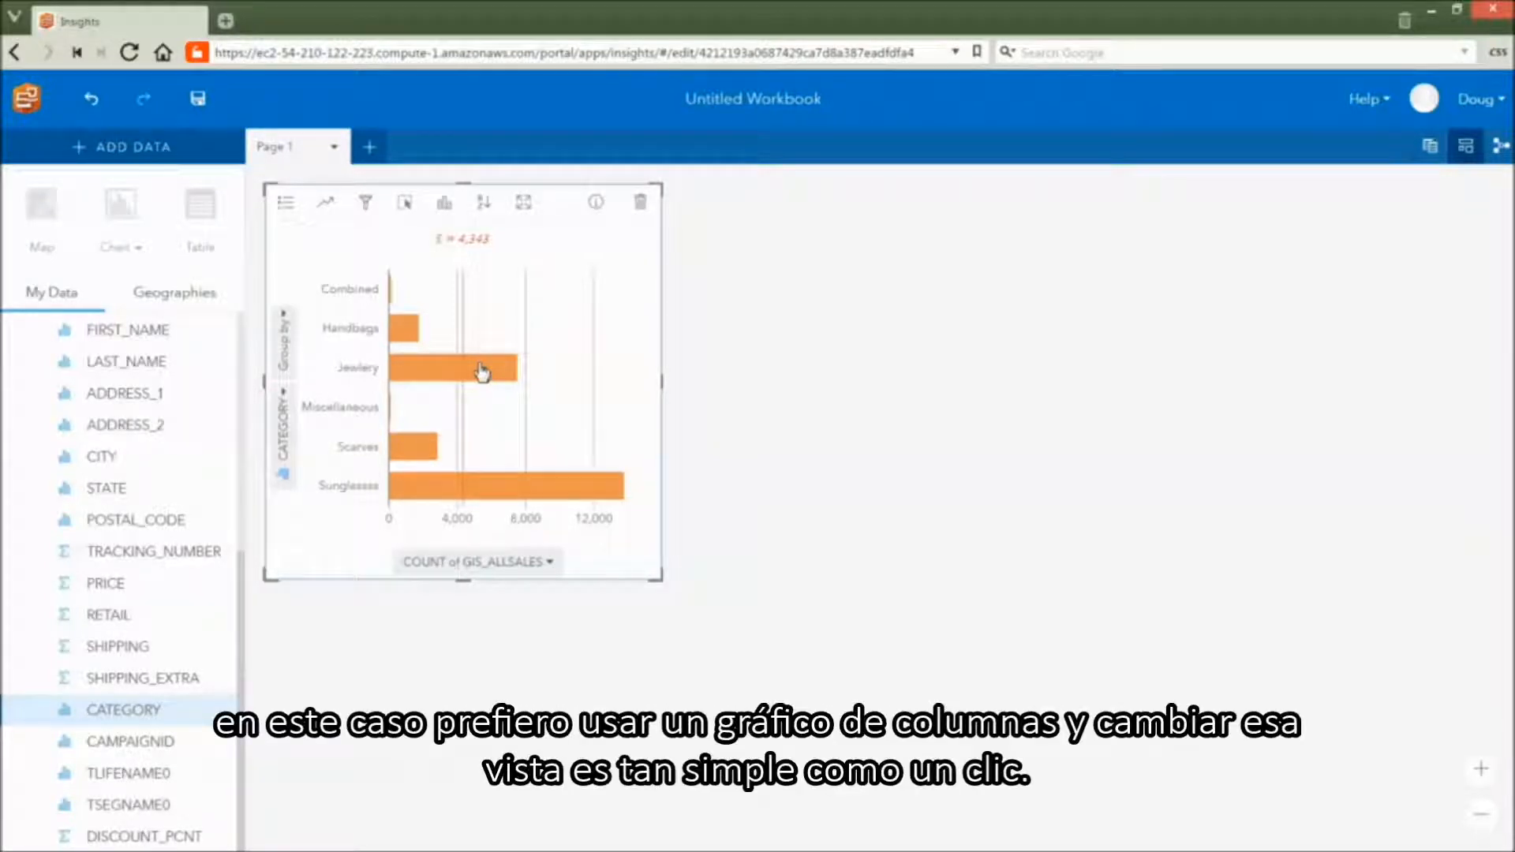
pyautogui.click(445, 203)
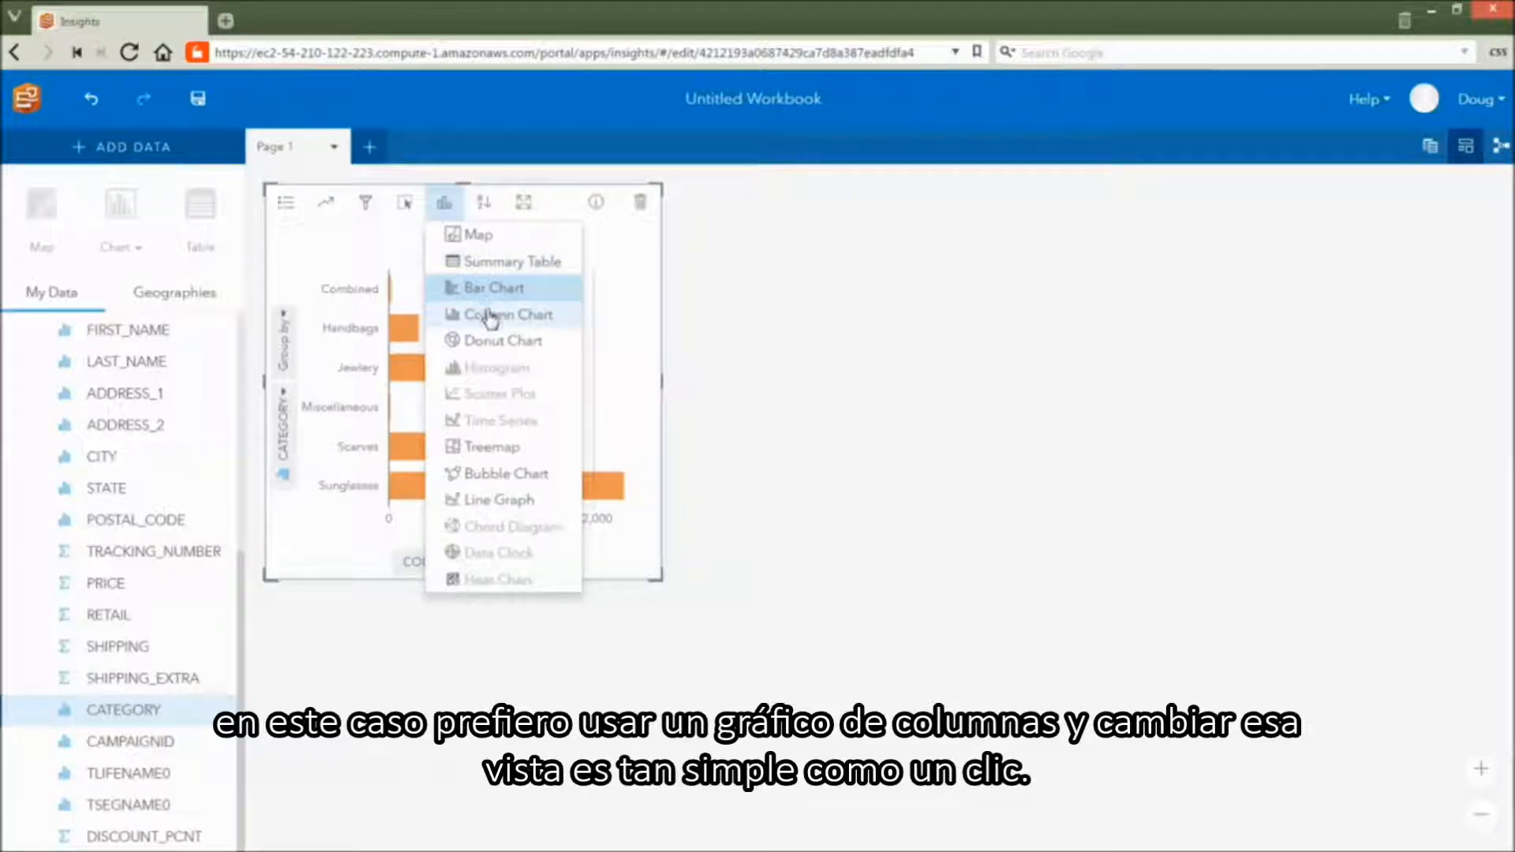
pyautogui.click(500, 314)
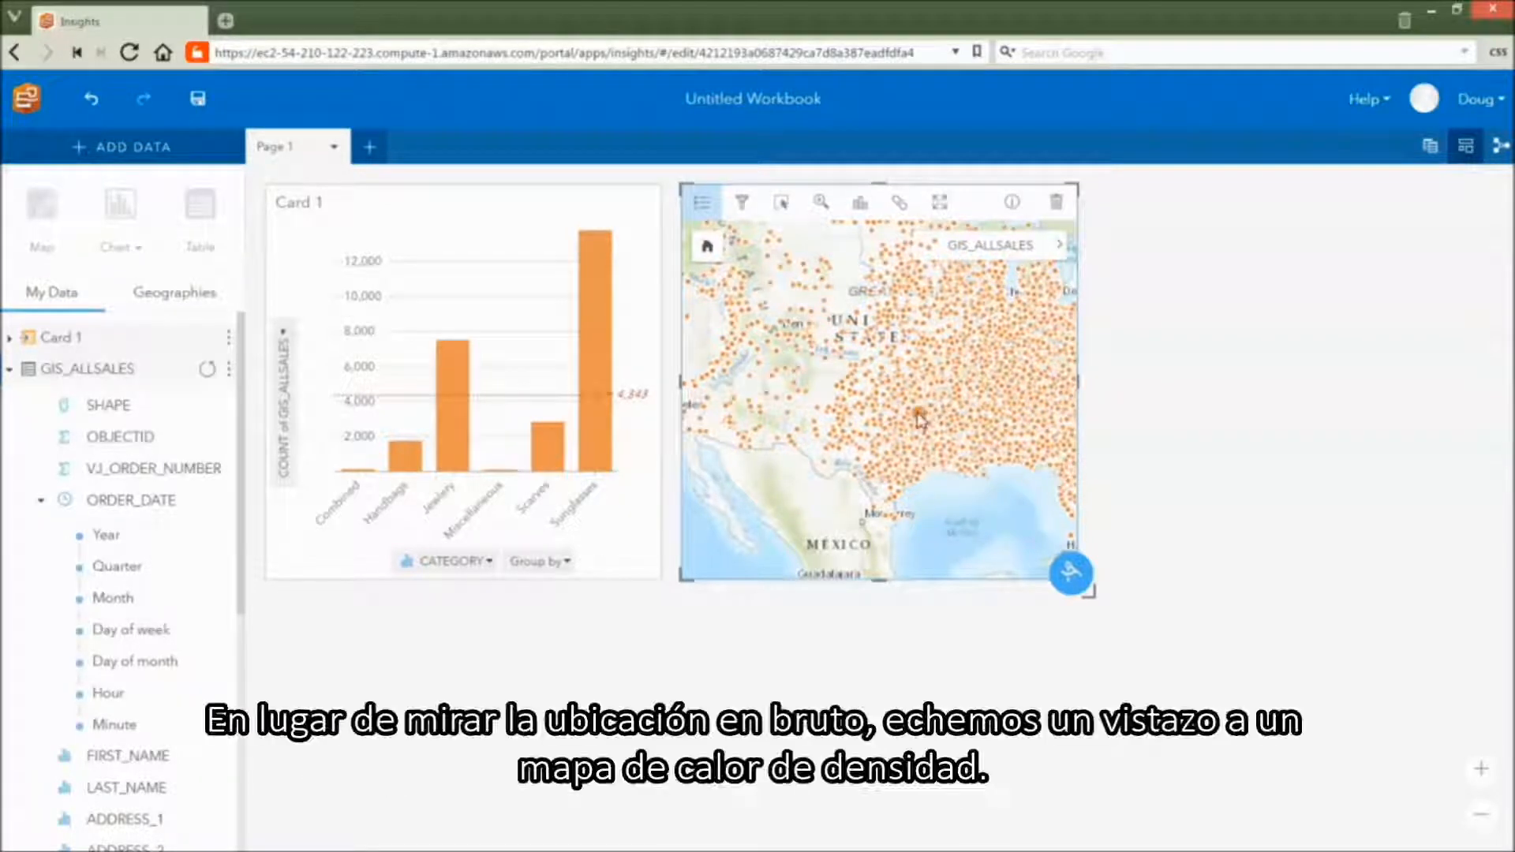
# - Set the GIS_ALLSALES layer's Style symbol type to Heat Map
pyautogui.click(1058, 245)
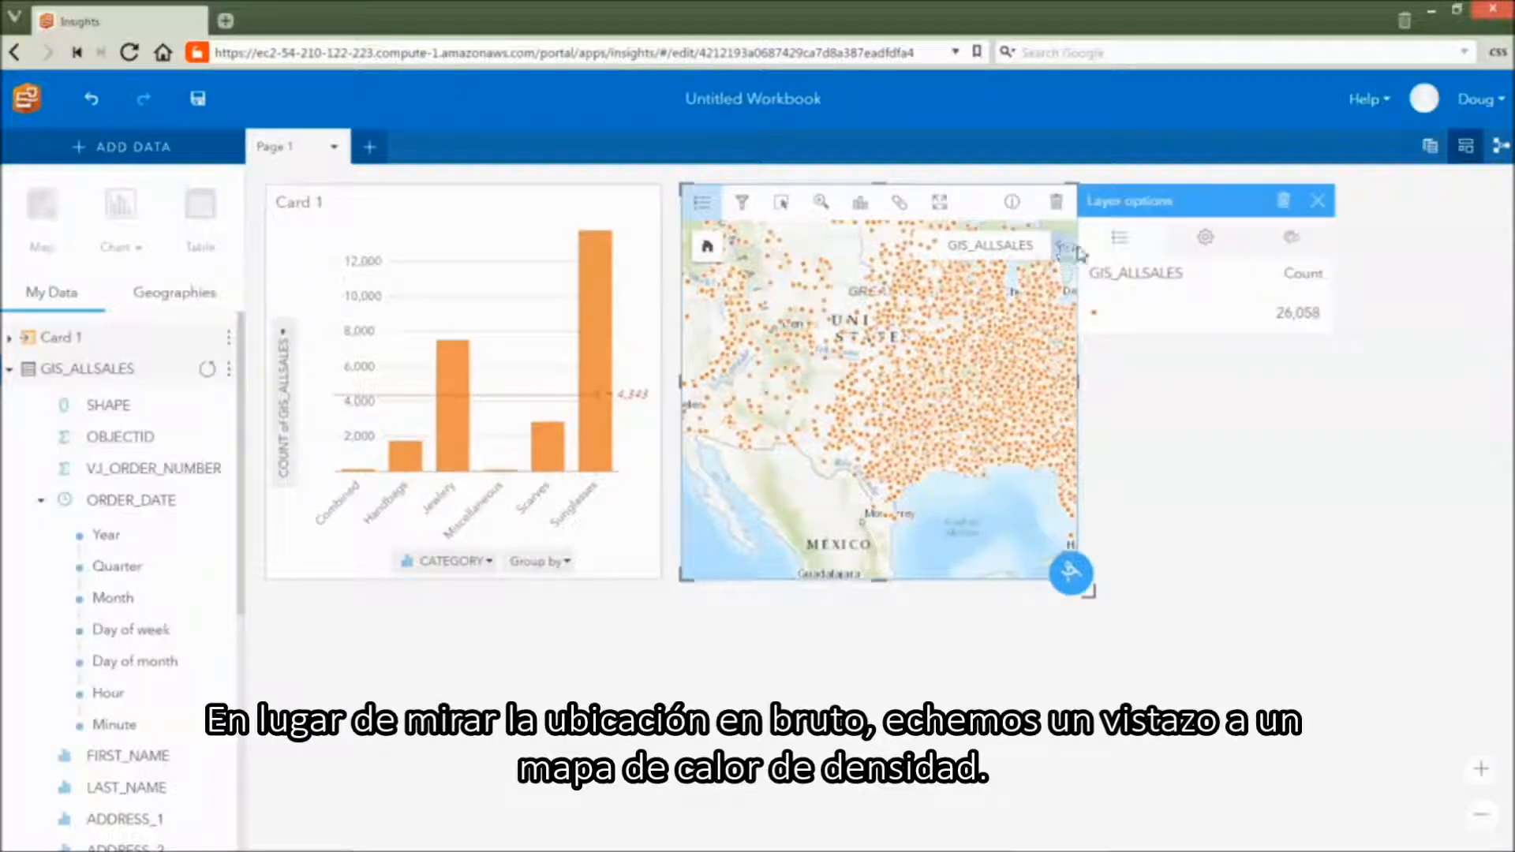
pyautogui.click(1205, 238)
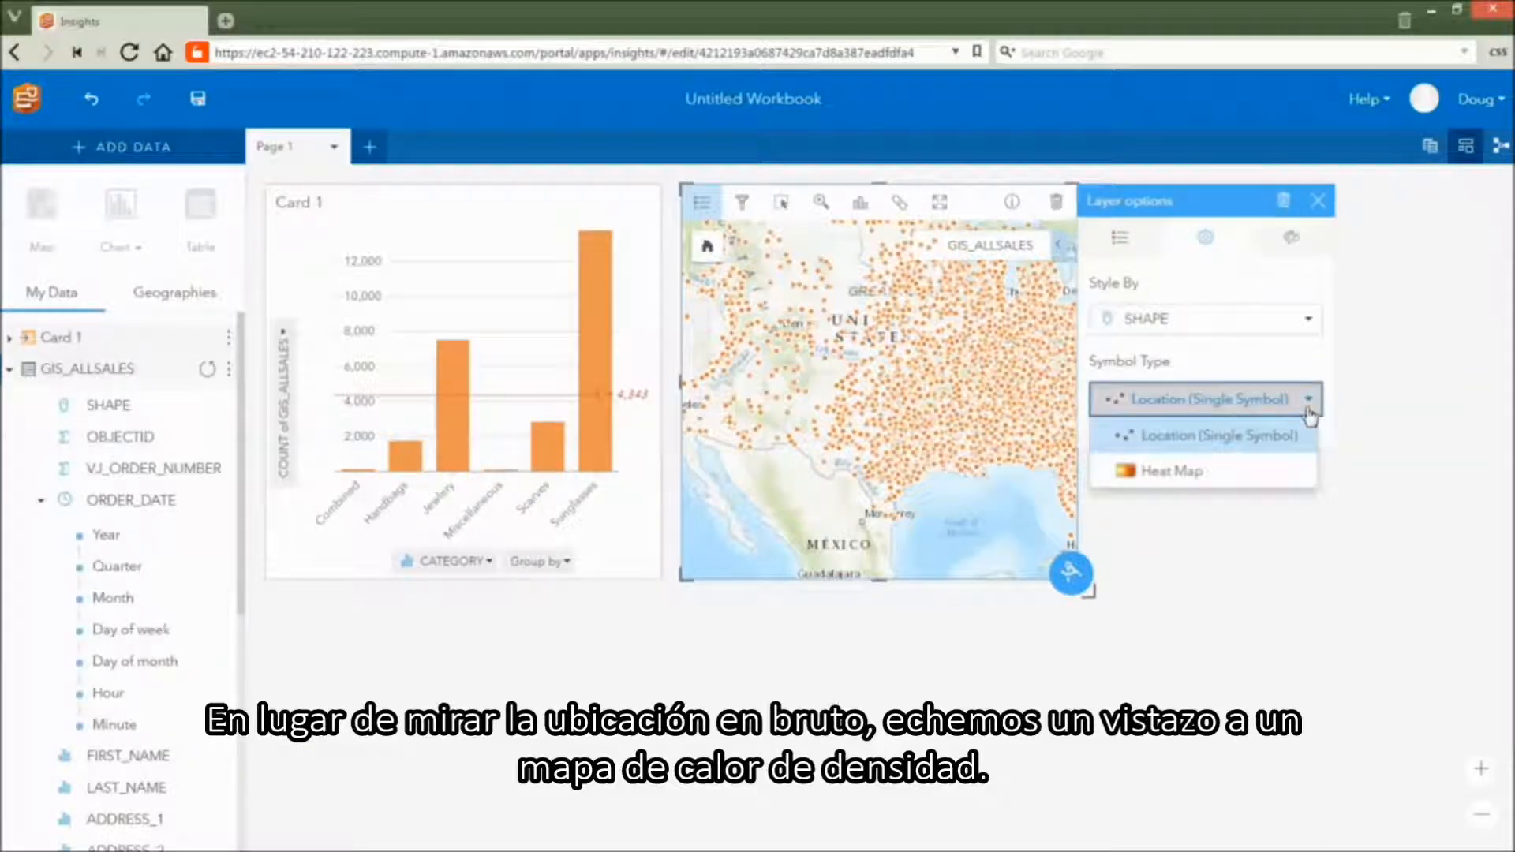
pyautogui.click(1171, 471)
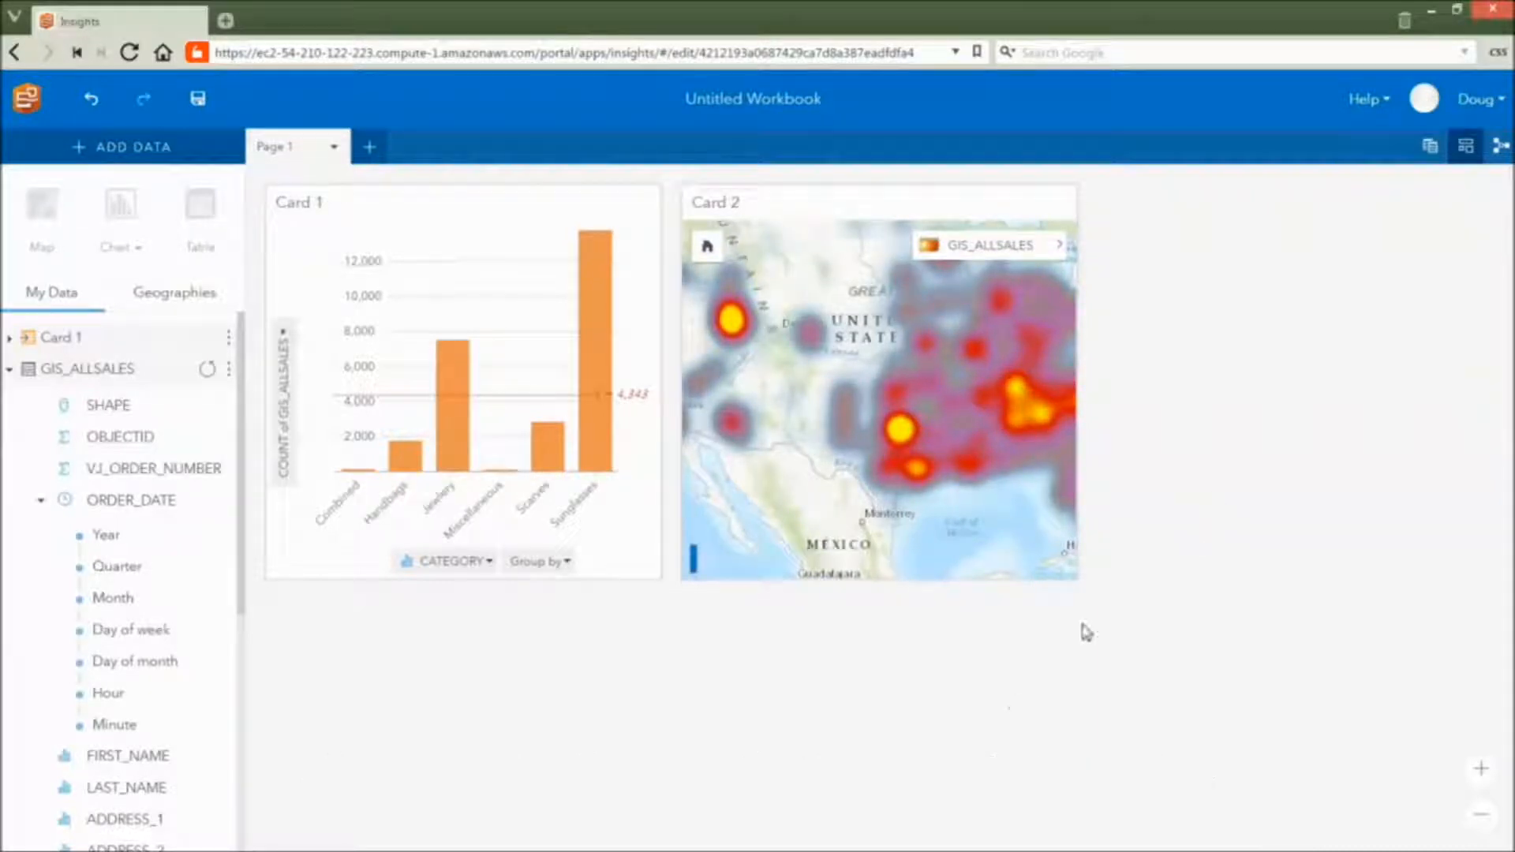
pyautogui.moveTo(548, 468)
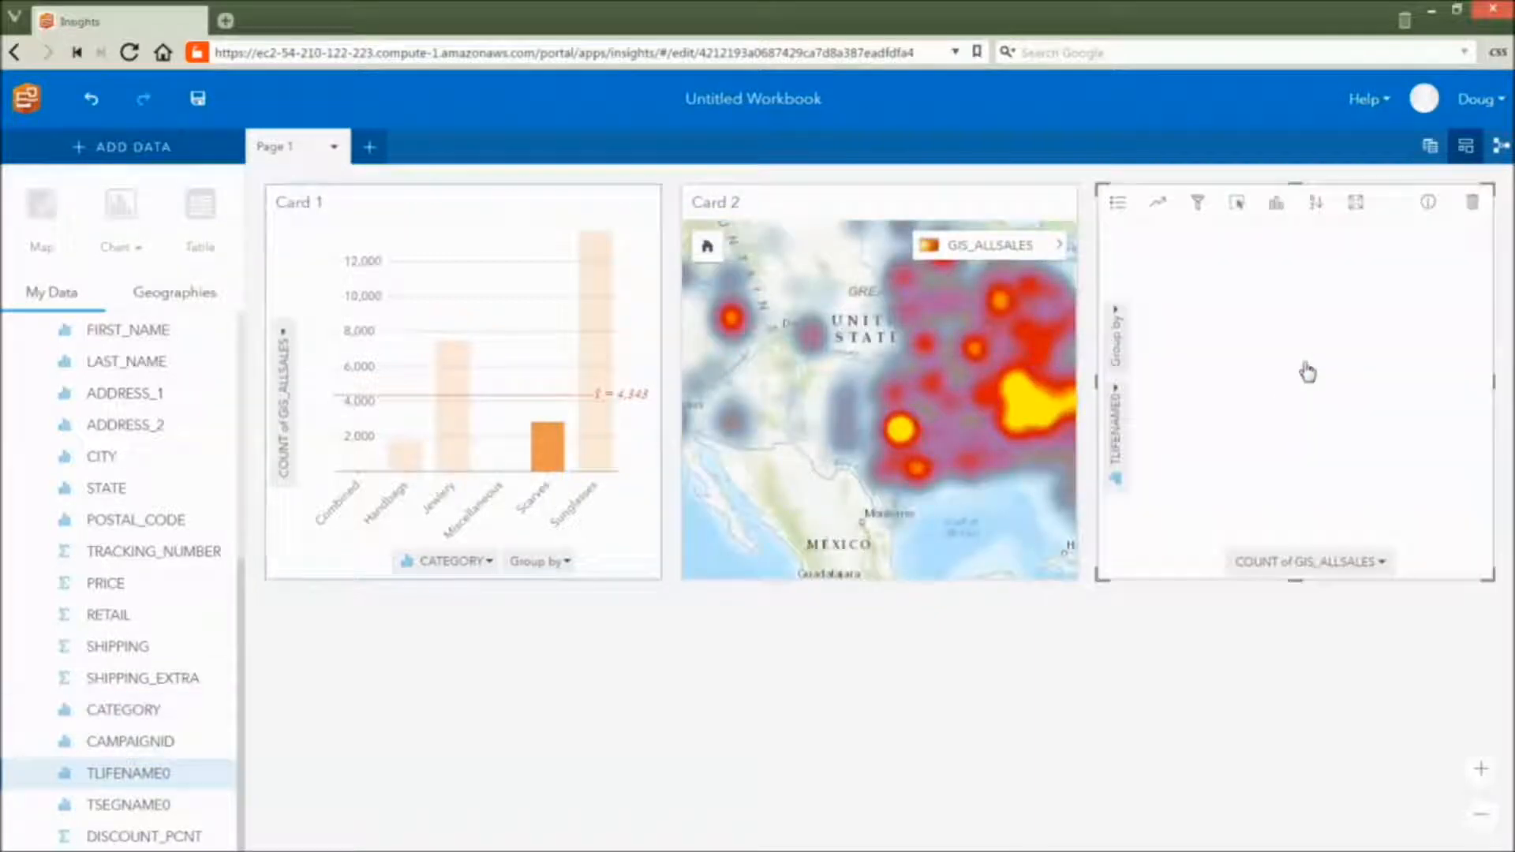
# - Switch the TLIFENAME0 chart to a Treemap and select the Cozy Country Living segment
pyautogui.click(1276, 203)
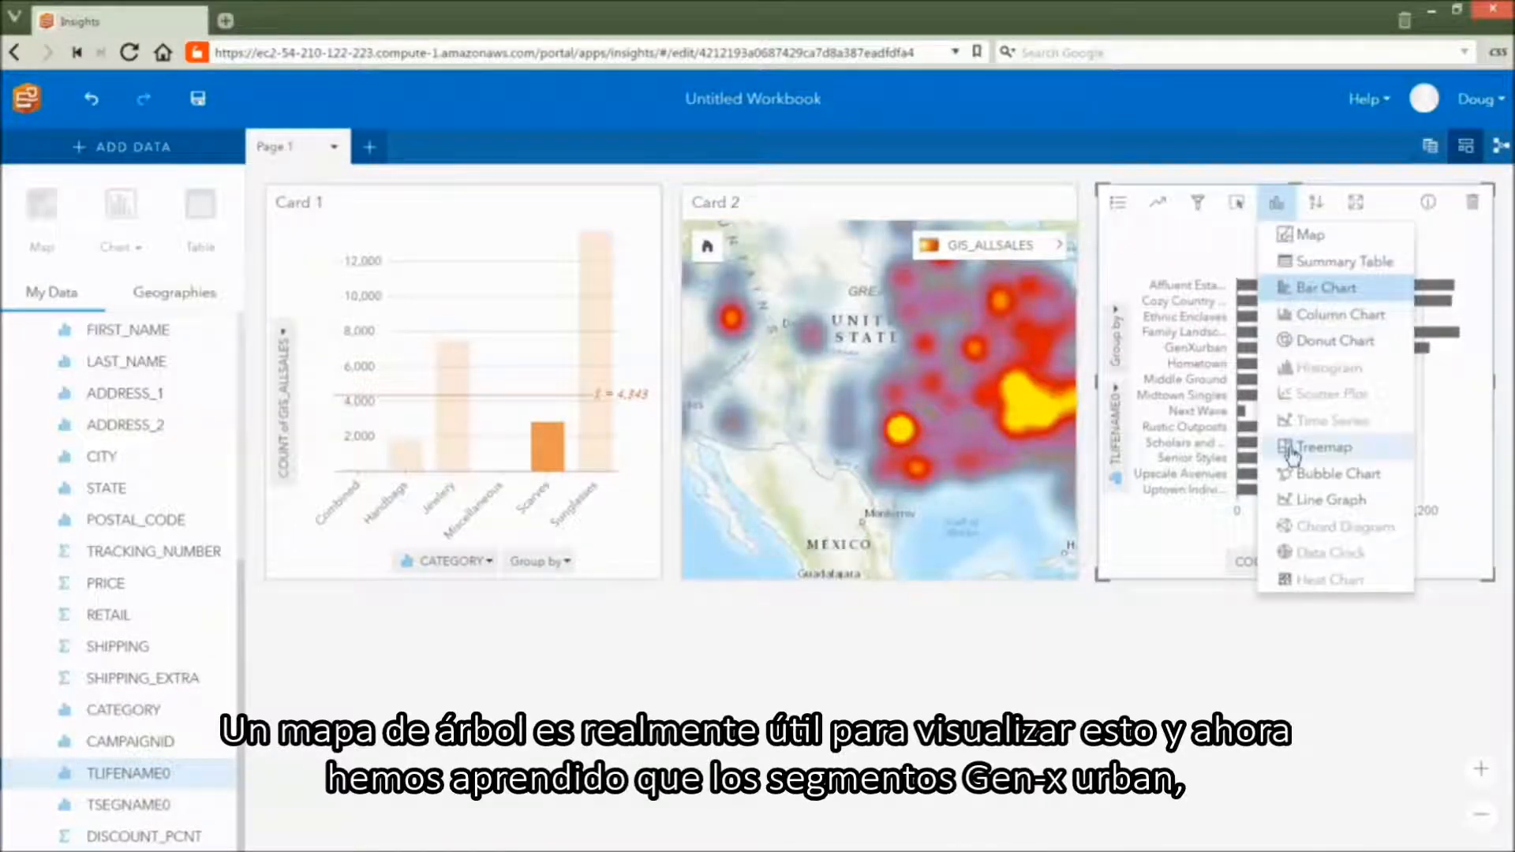
pyautogui.click(1310, 447)
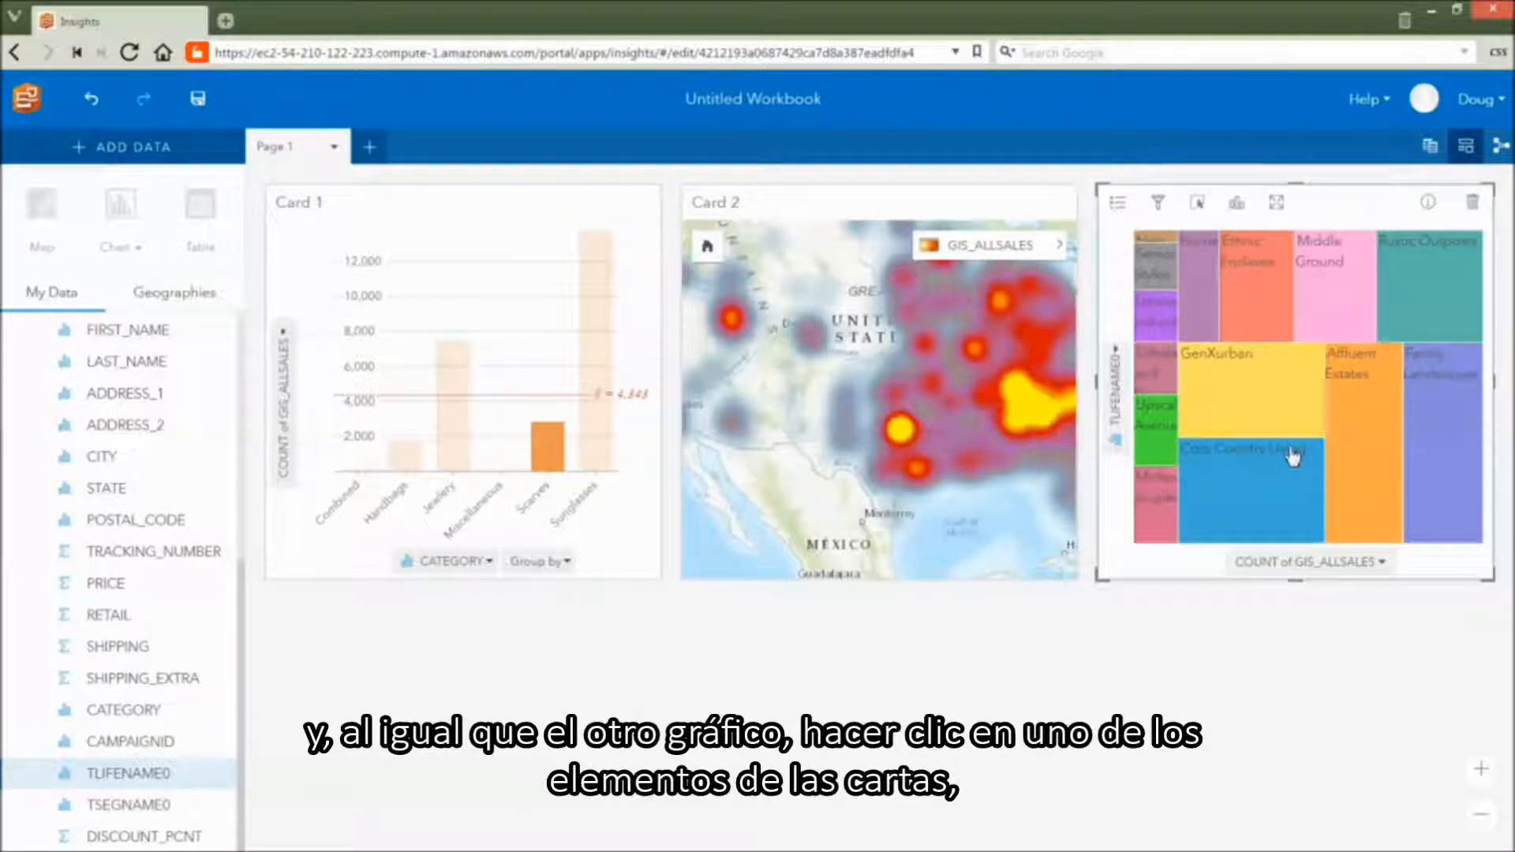
pyautogui.click(1362, 450)
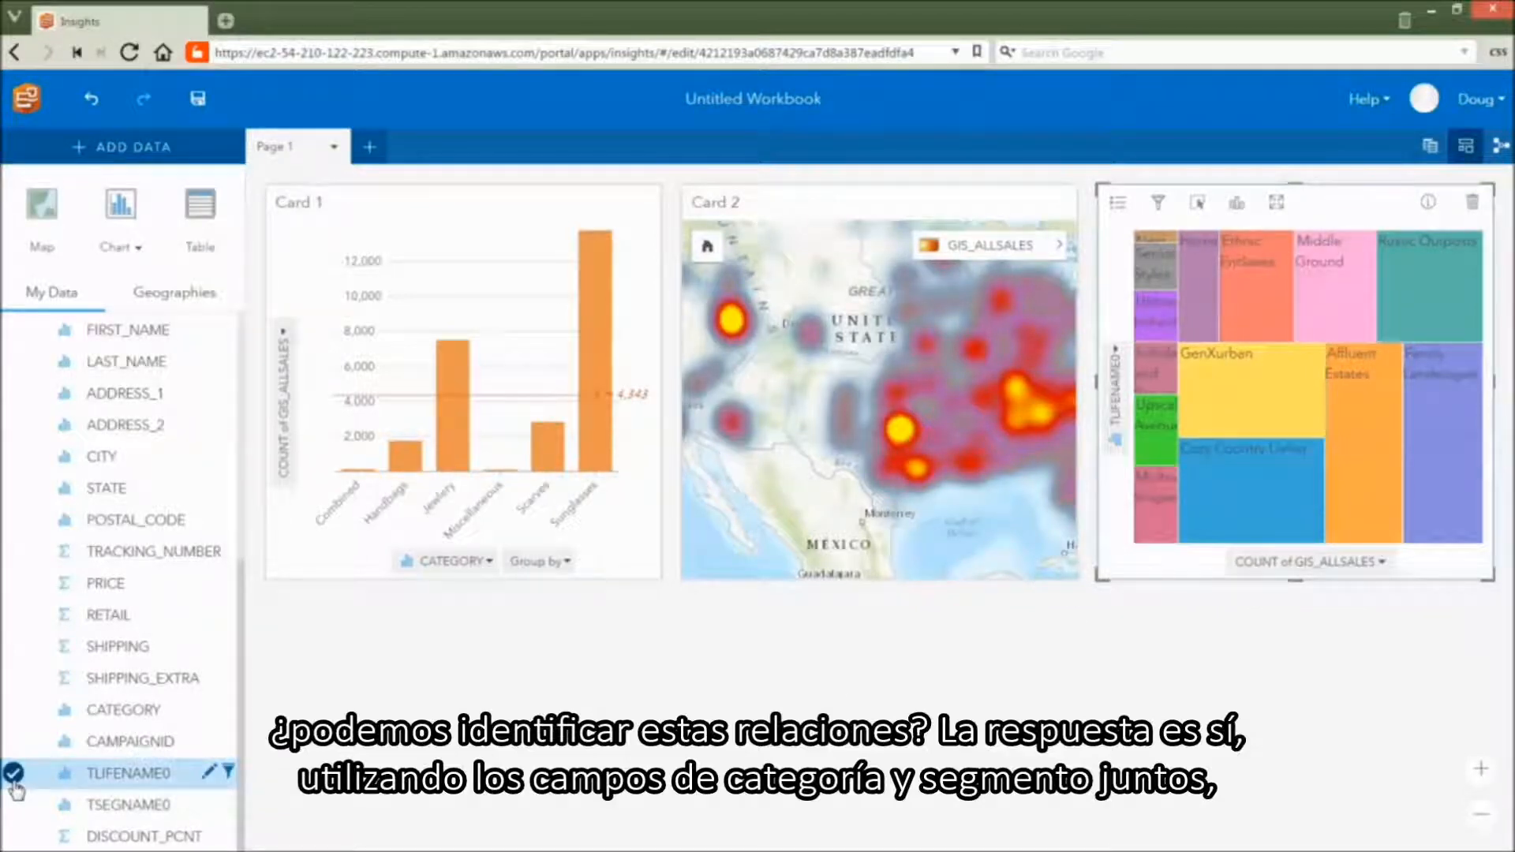
# - Chart CATEGORY with TLIFENAME0 together and change the result to a Chord Diagram
pyautogui.click(15, 710)
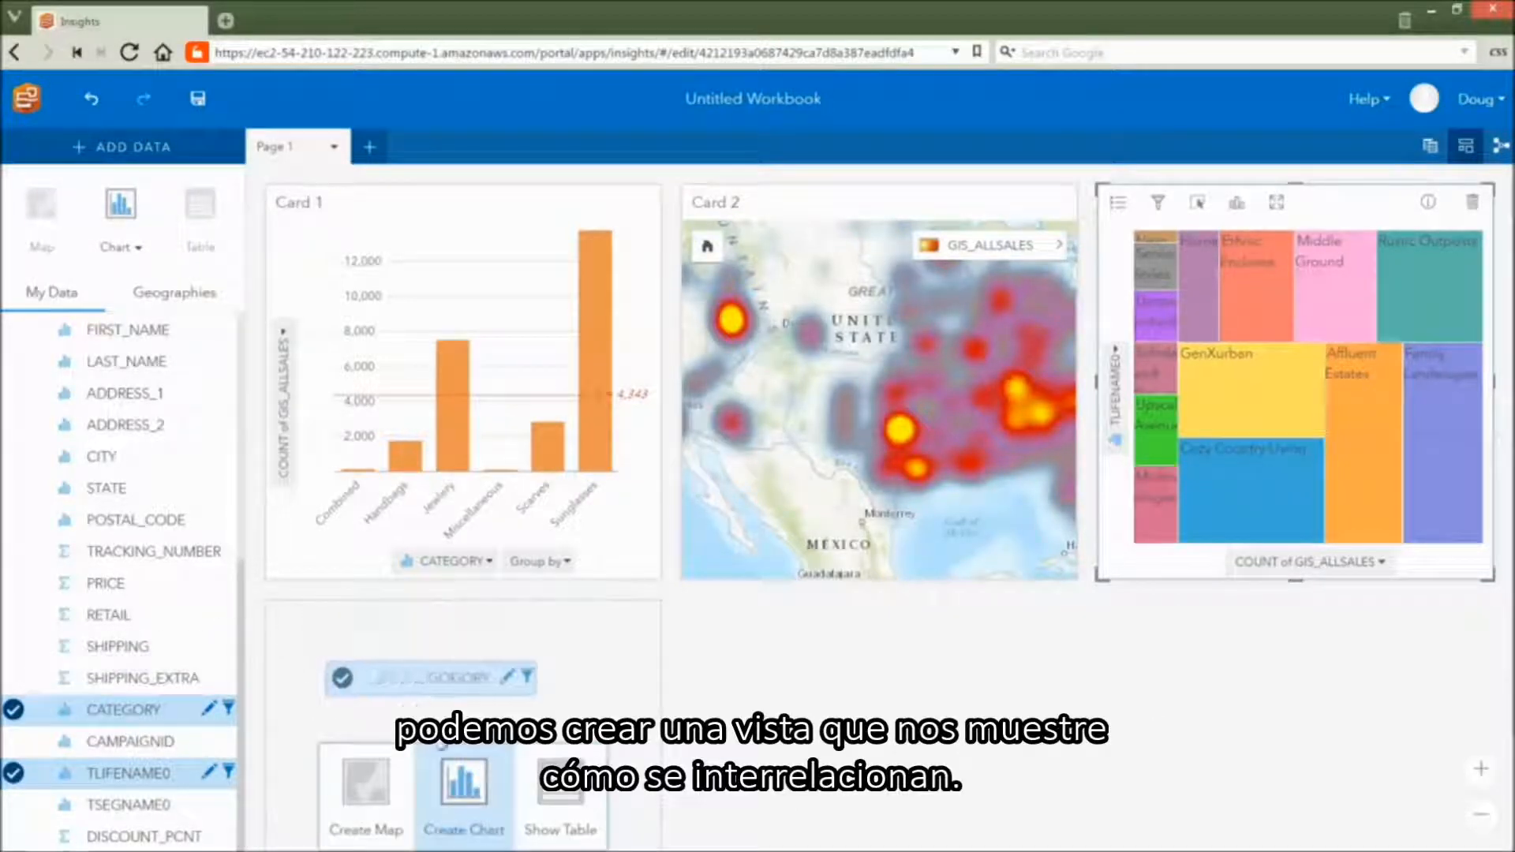
pyautogui.click(465, 783)
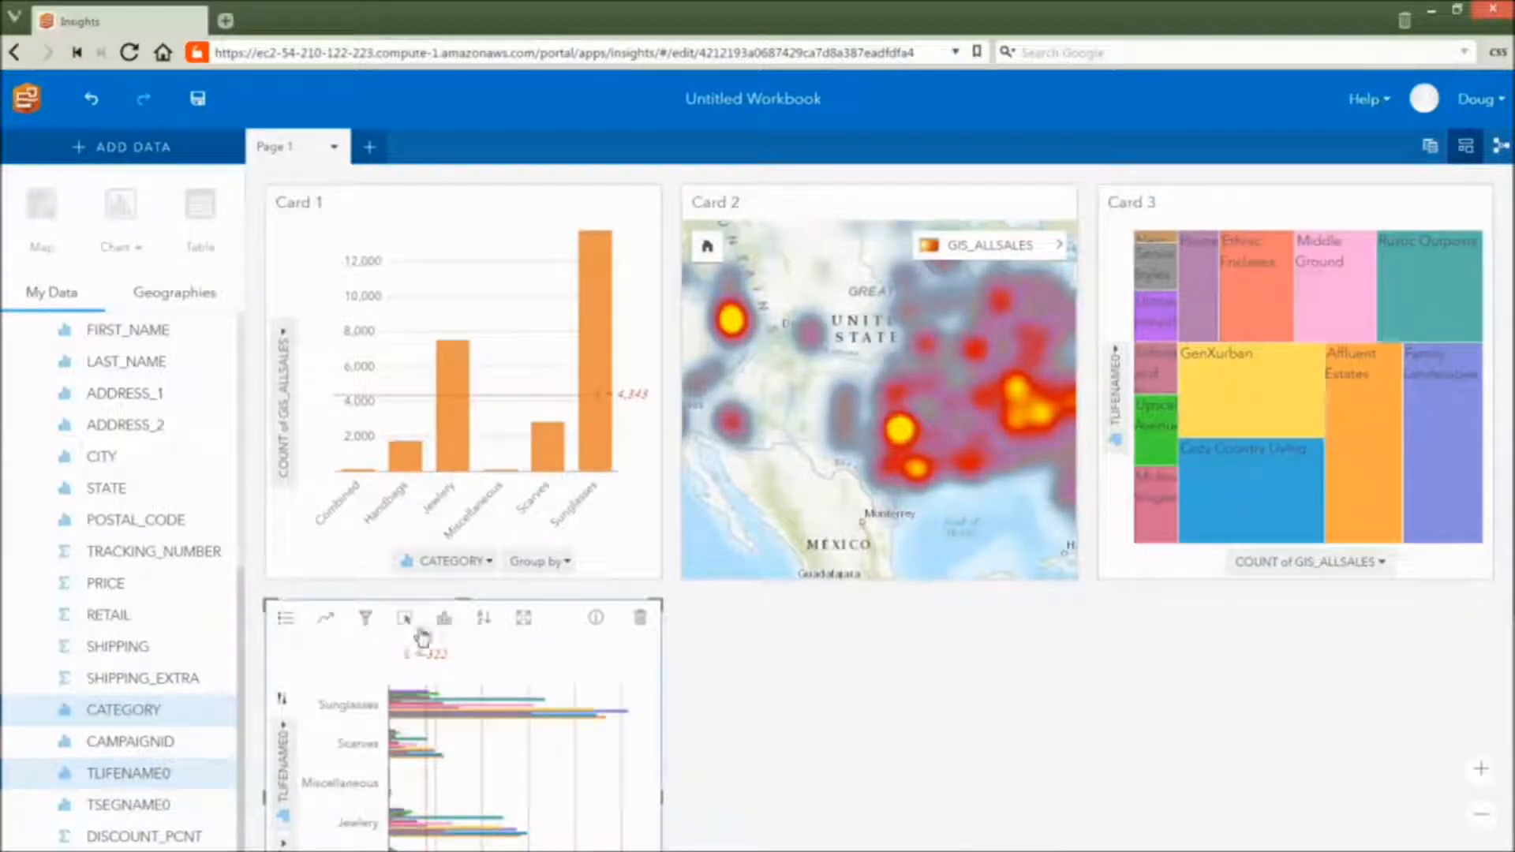
pyautogui.click(444, 618)
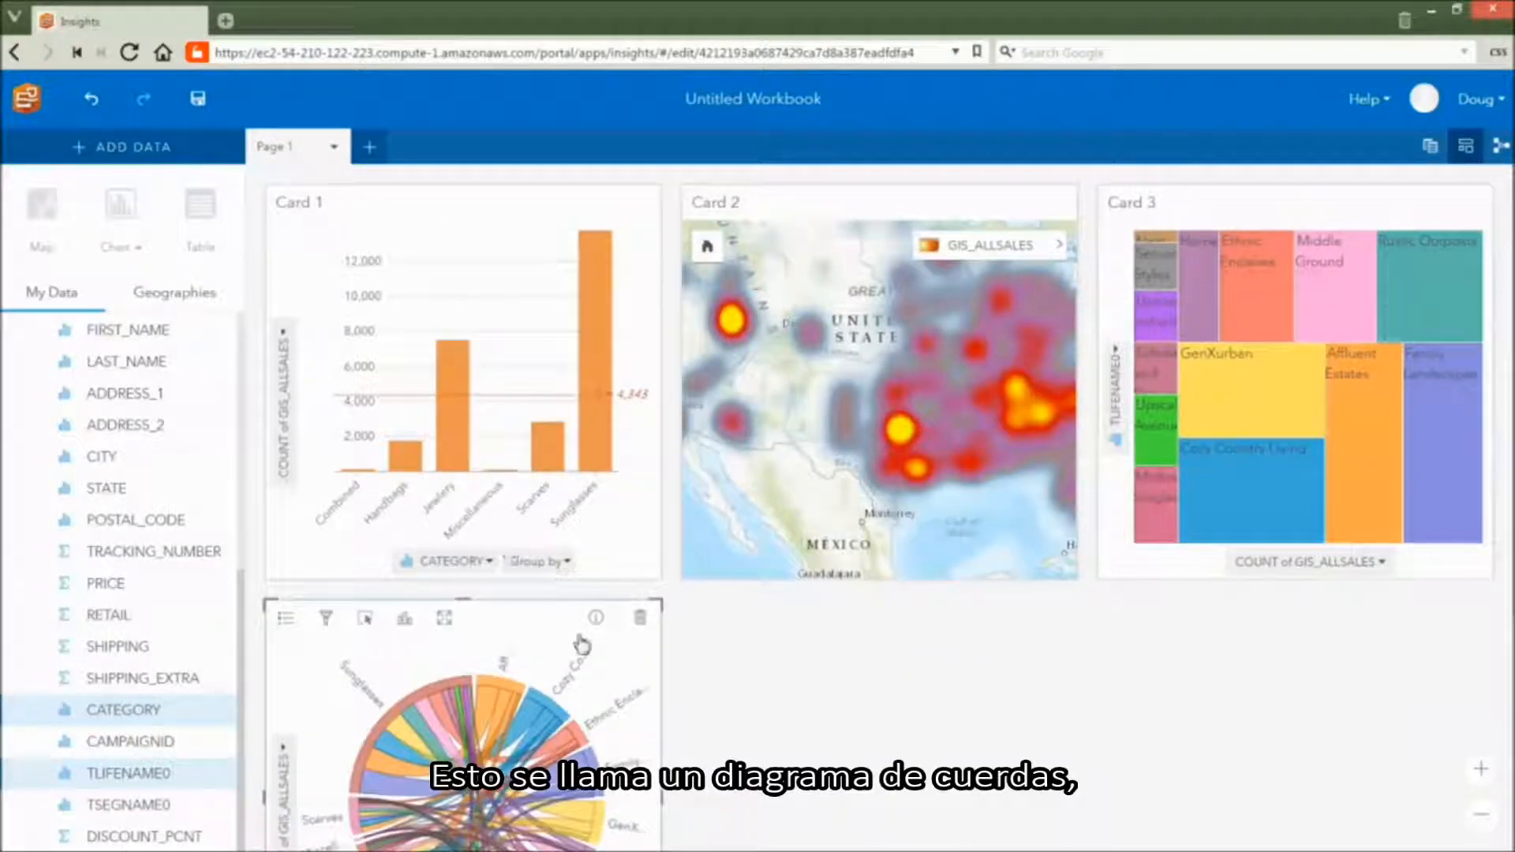
# - Select the Sunglasses–Affluent Estates chord to cross-filter the other cards
pyautogui.scroll(-3)
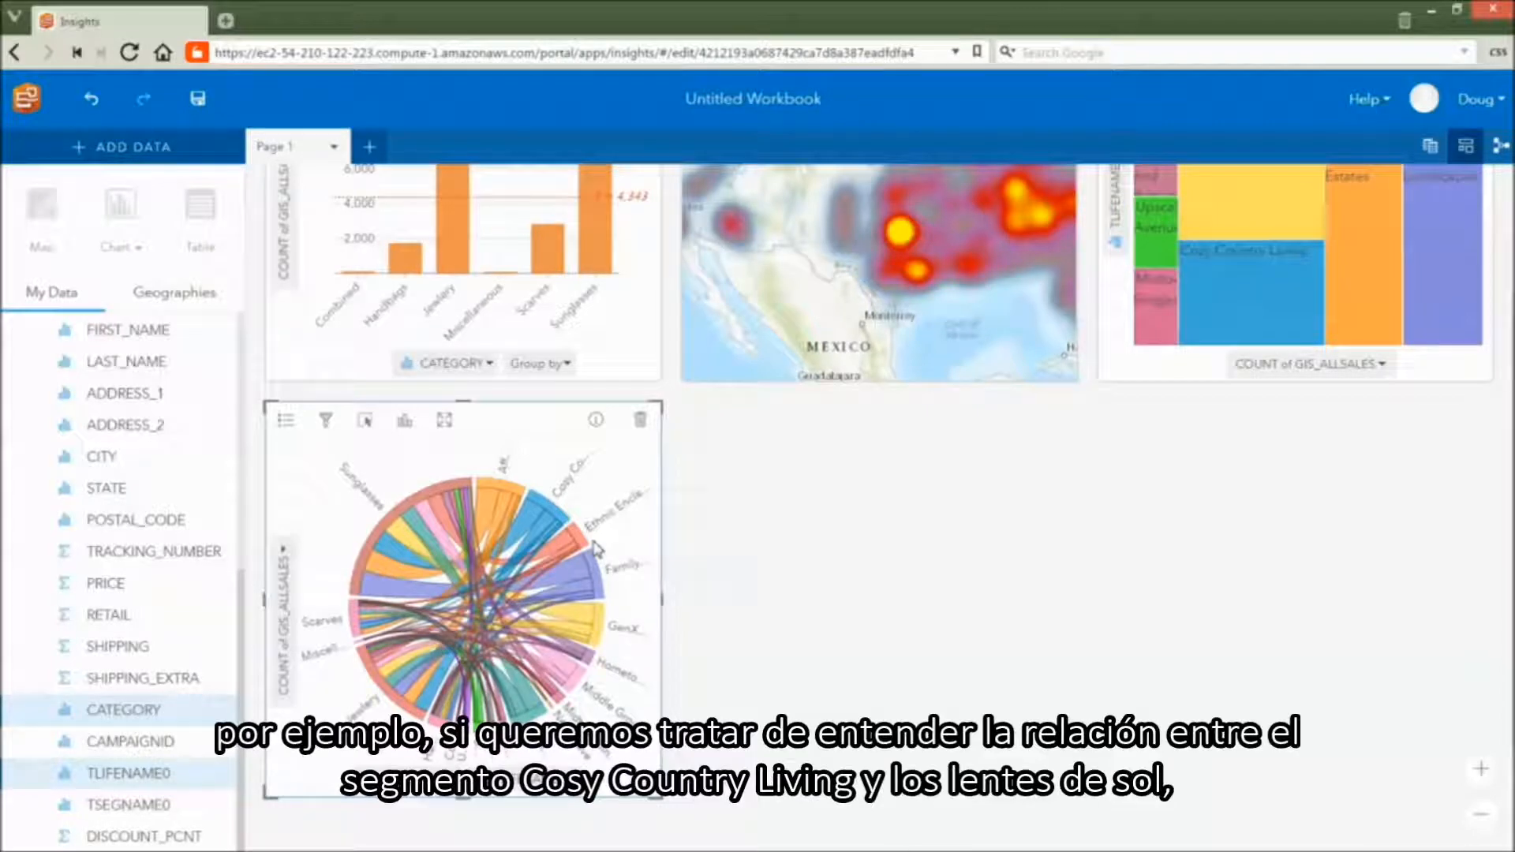
pyautogui.moveTo(531, 511)
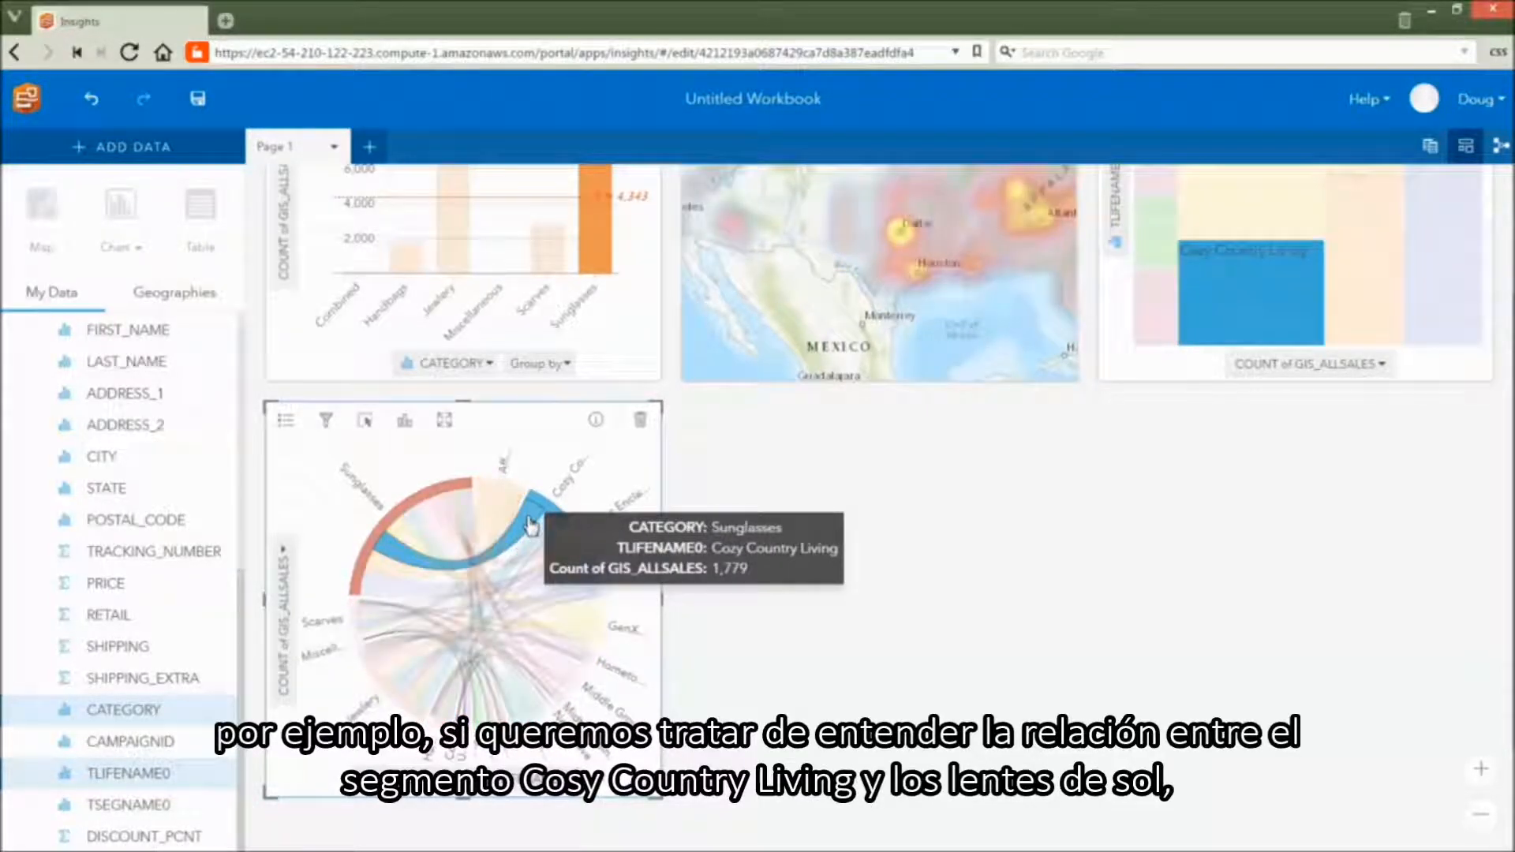
pyautogui.moveTo(790, 573)
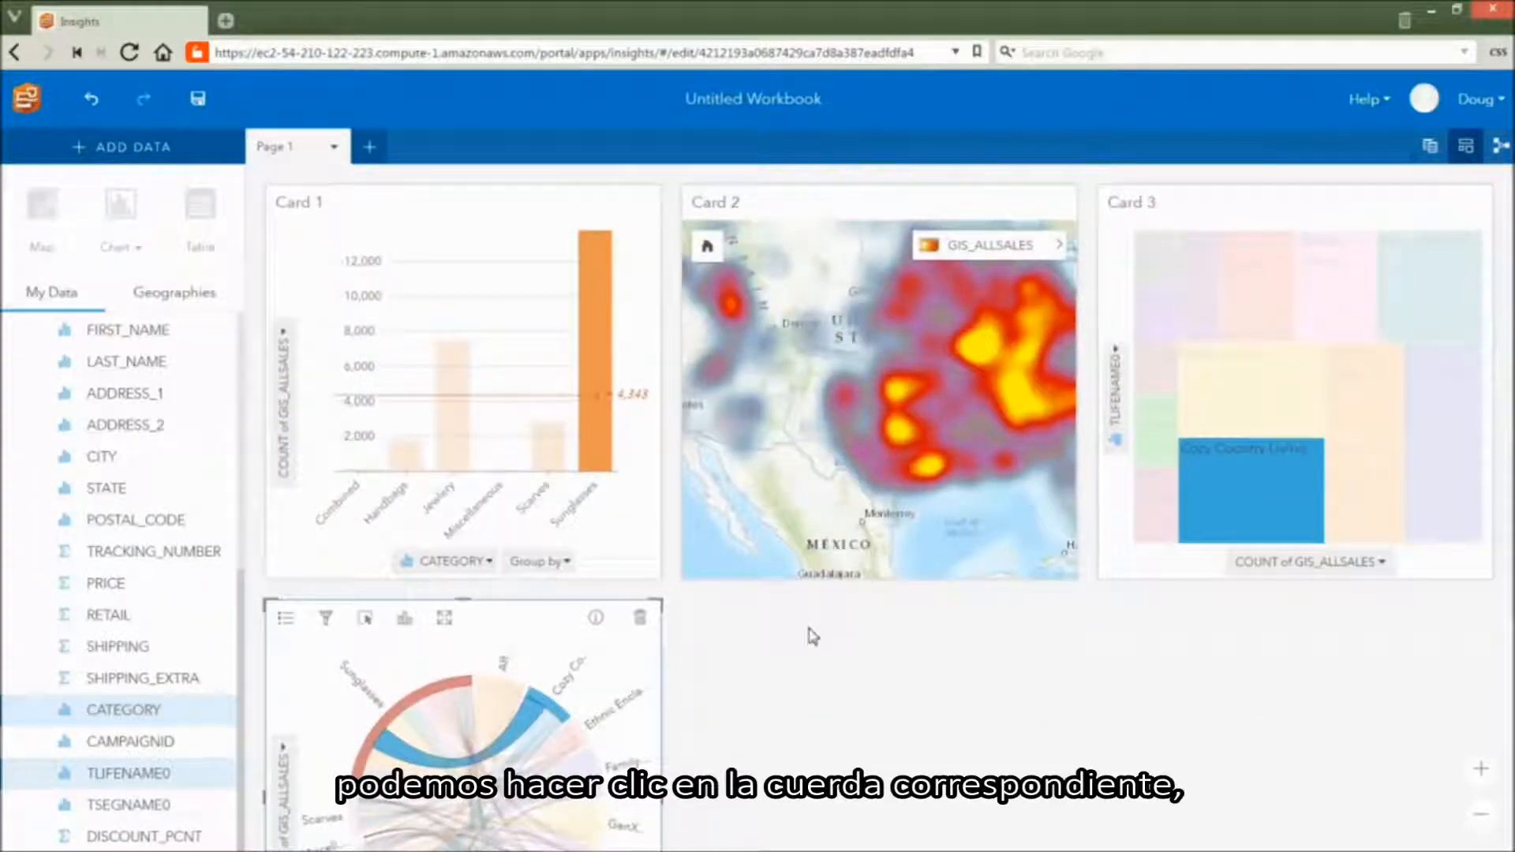
pyautogui.click(488, 722)
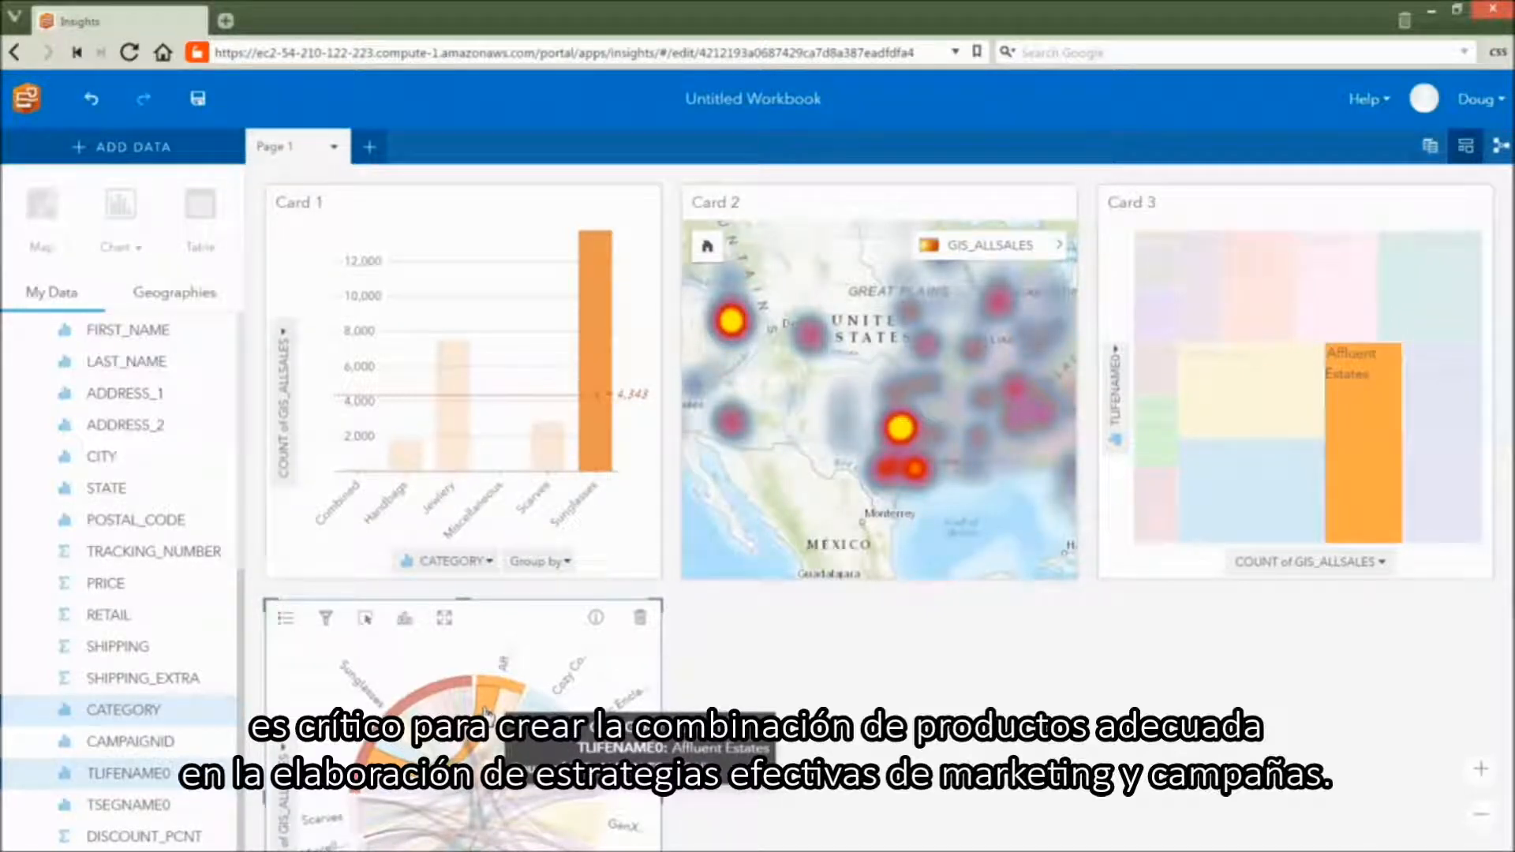
pyautogui.moveTo(483, 735)
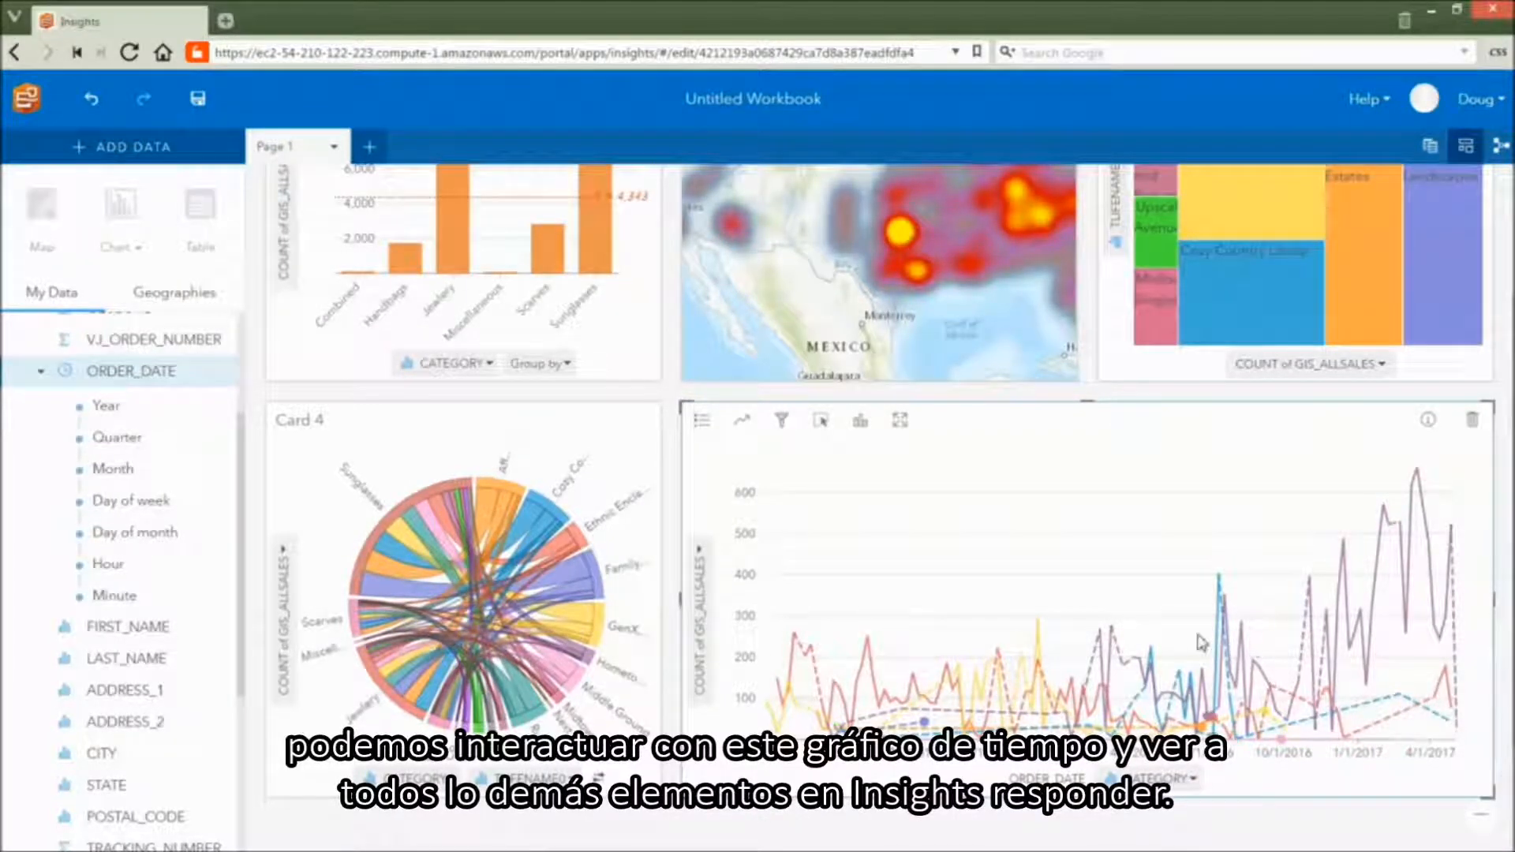
pyautogui.moveTo(1112, 645)
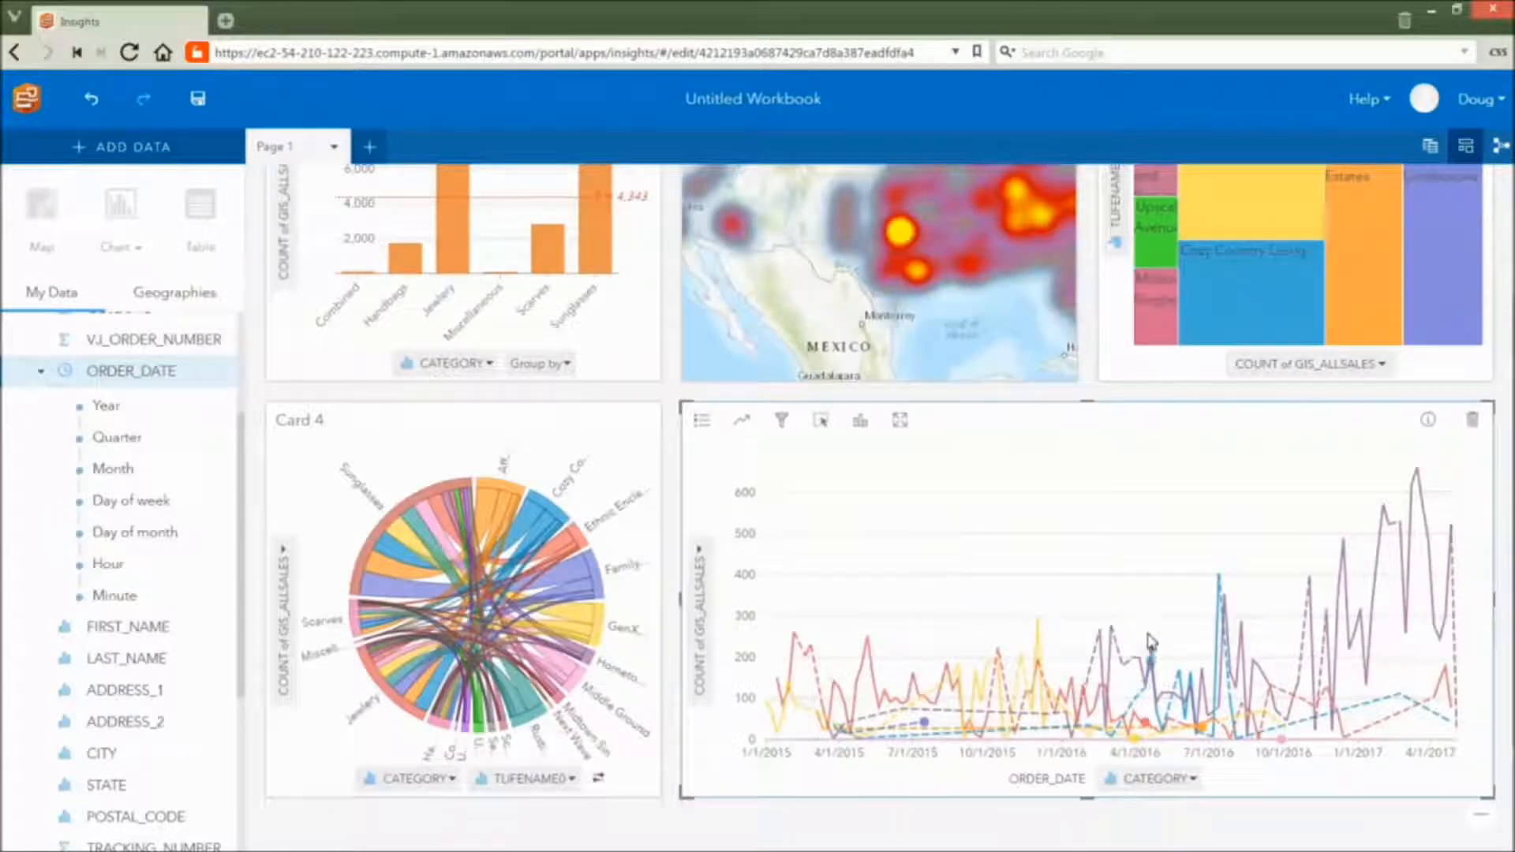
pyautogui.moveTo(1153, 673)
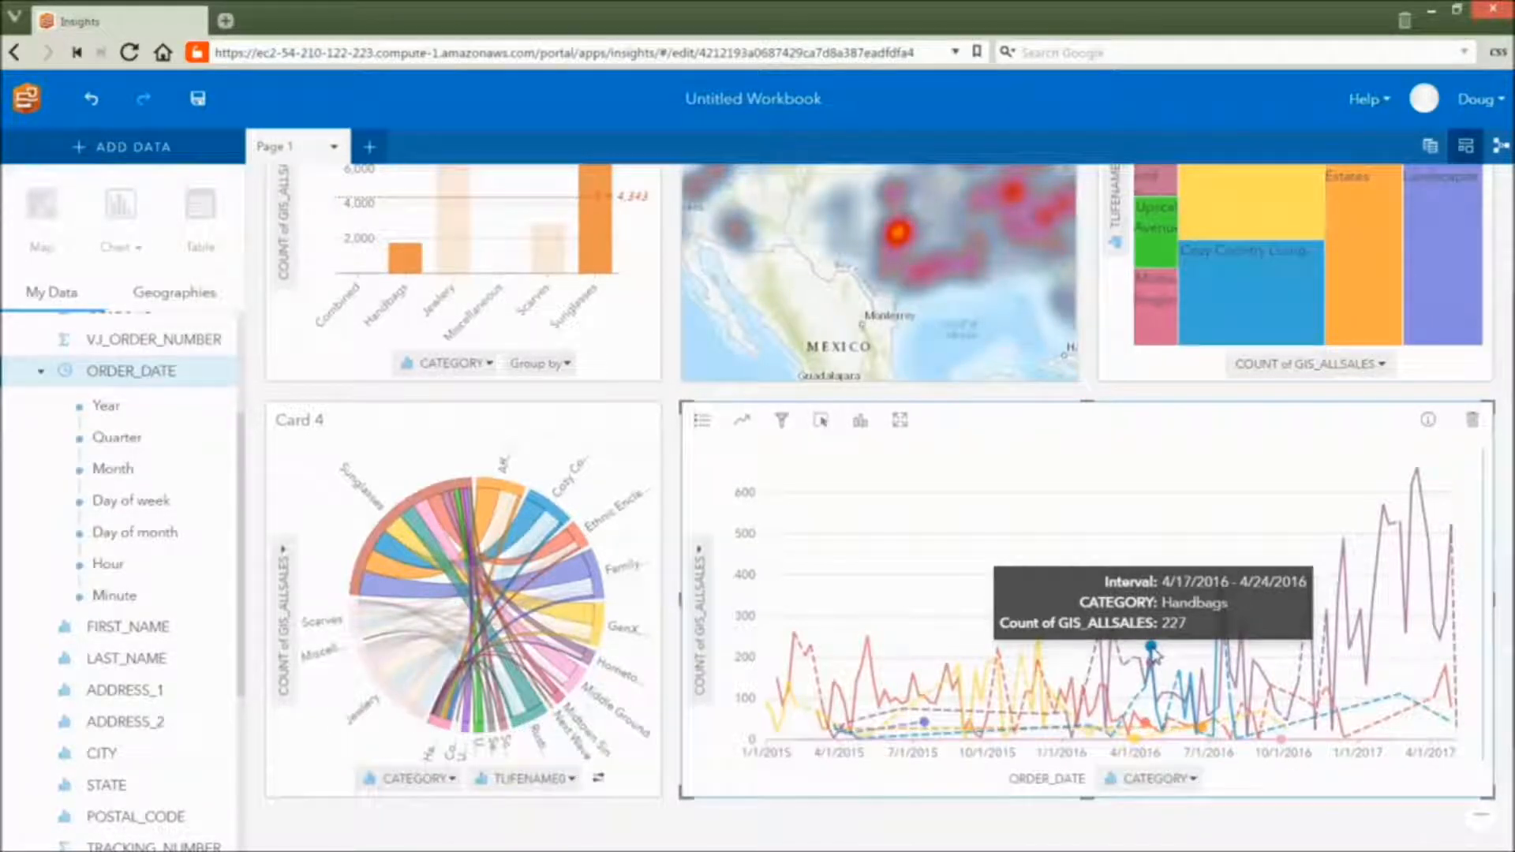
pyautogui.moveTo(753, 541)
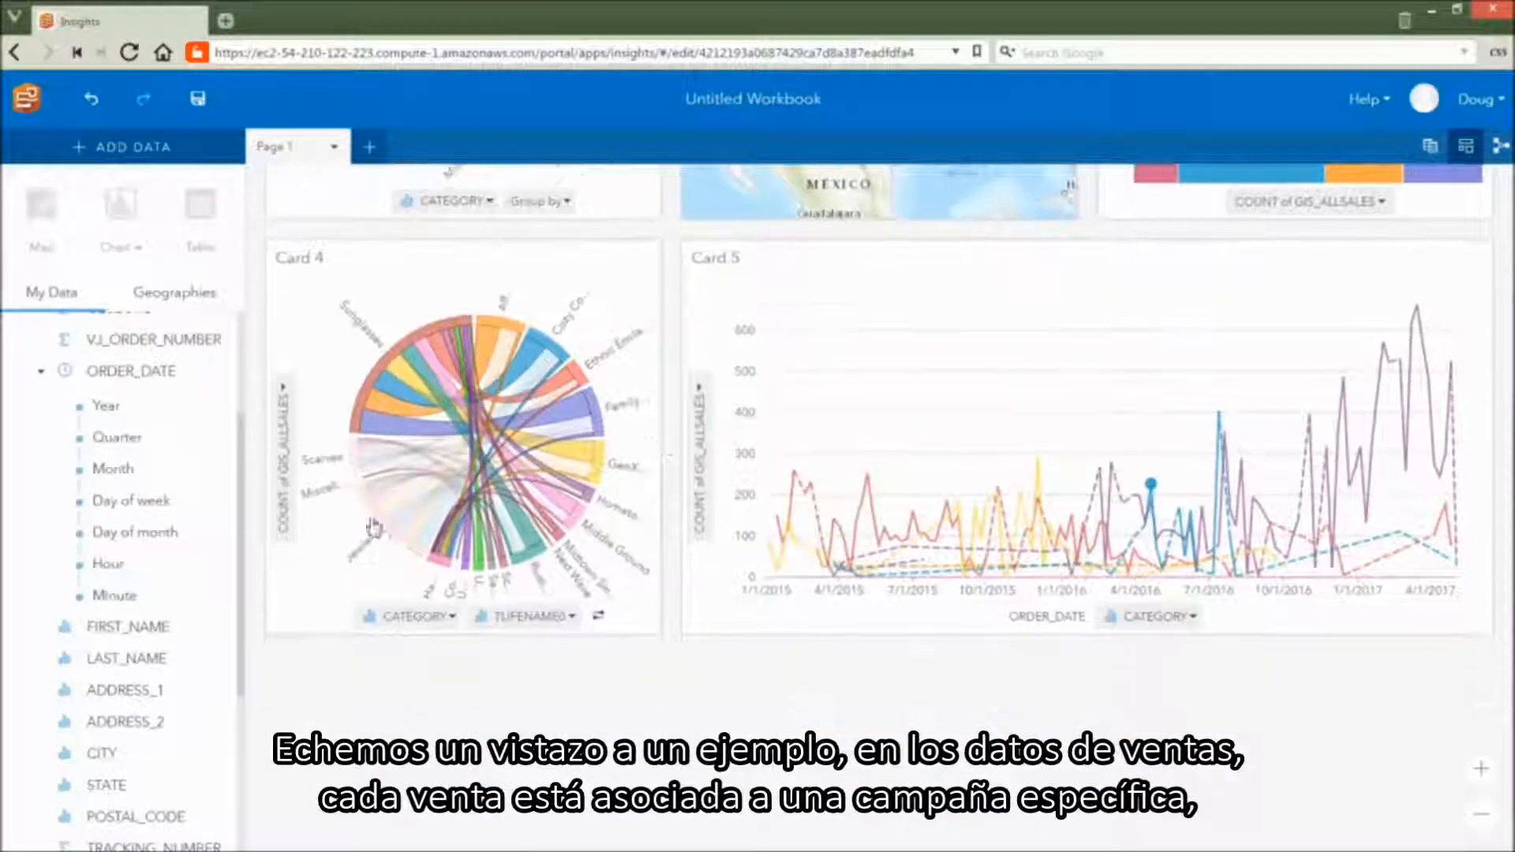
# - Drop CAMPAIGNID on Show Table to list sales counts per campaign ID
pyautogui.scroll(-3)
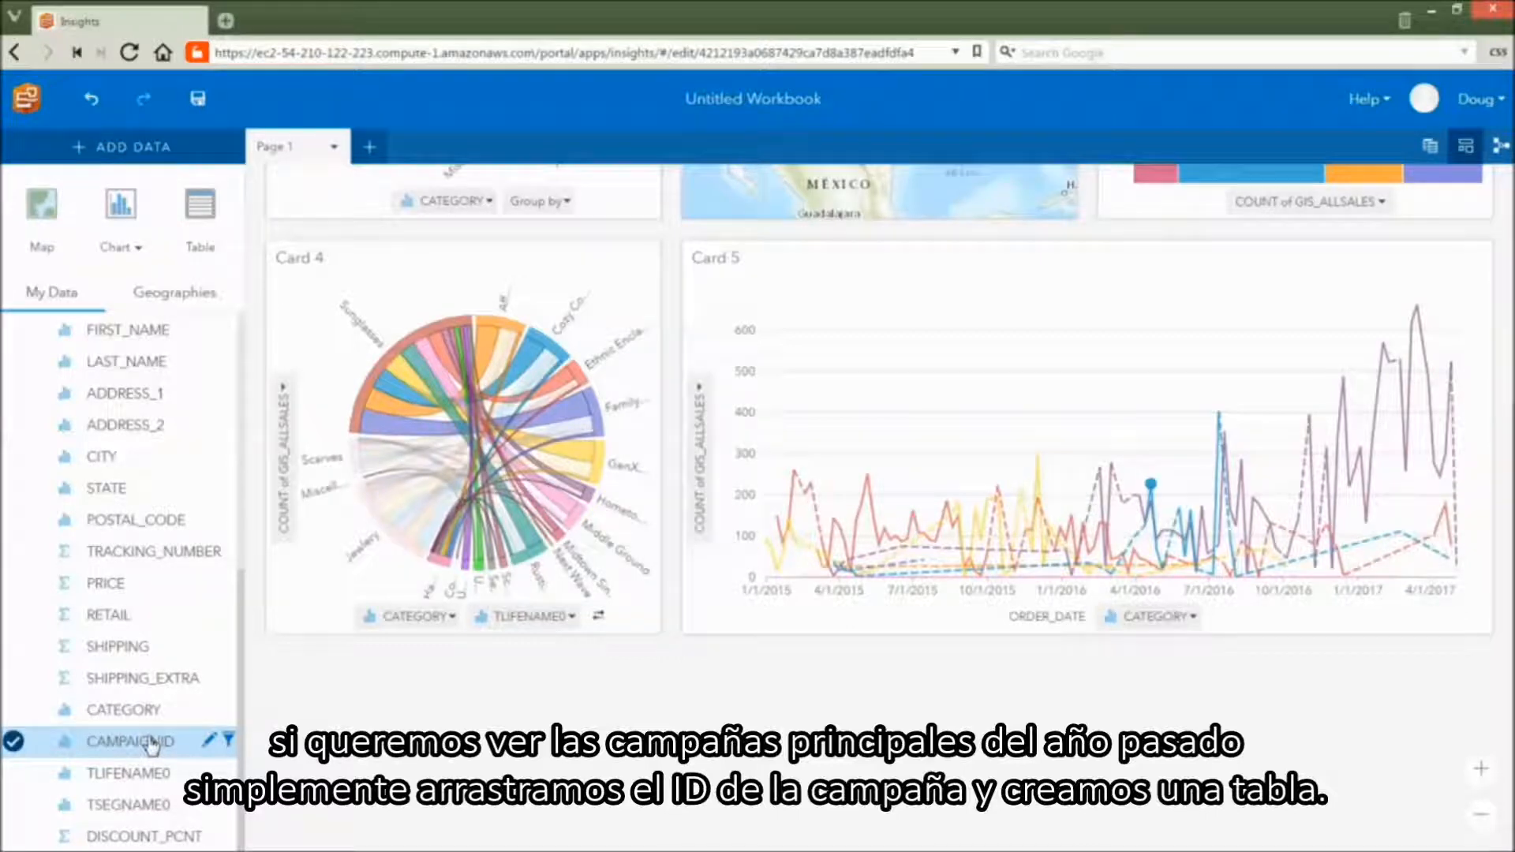
pyautogui.moveTo(130, 741); pyautogui.dragTo(377, 689)
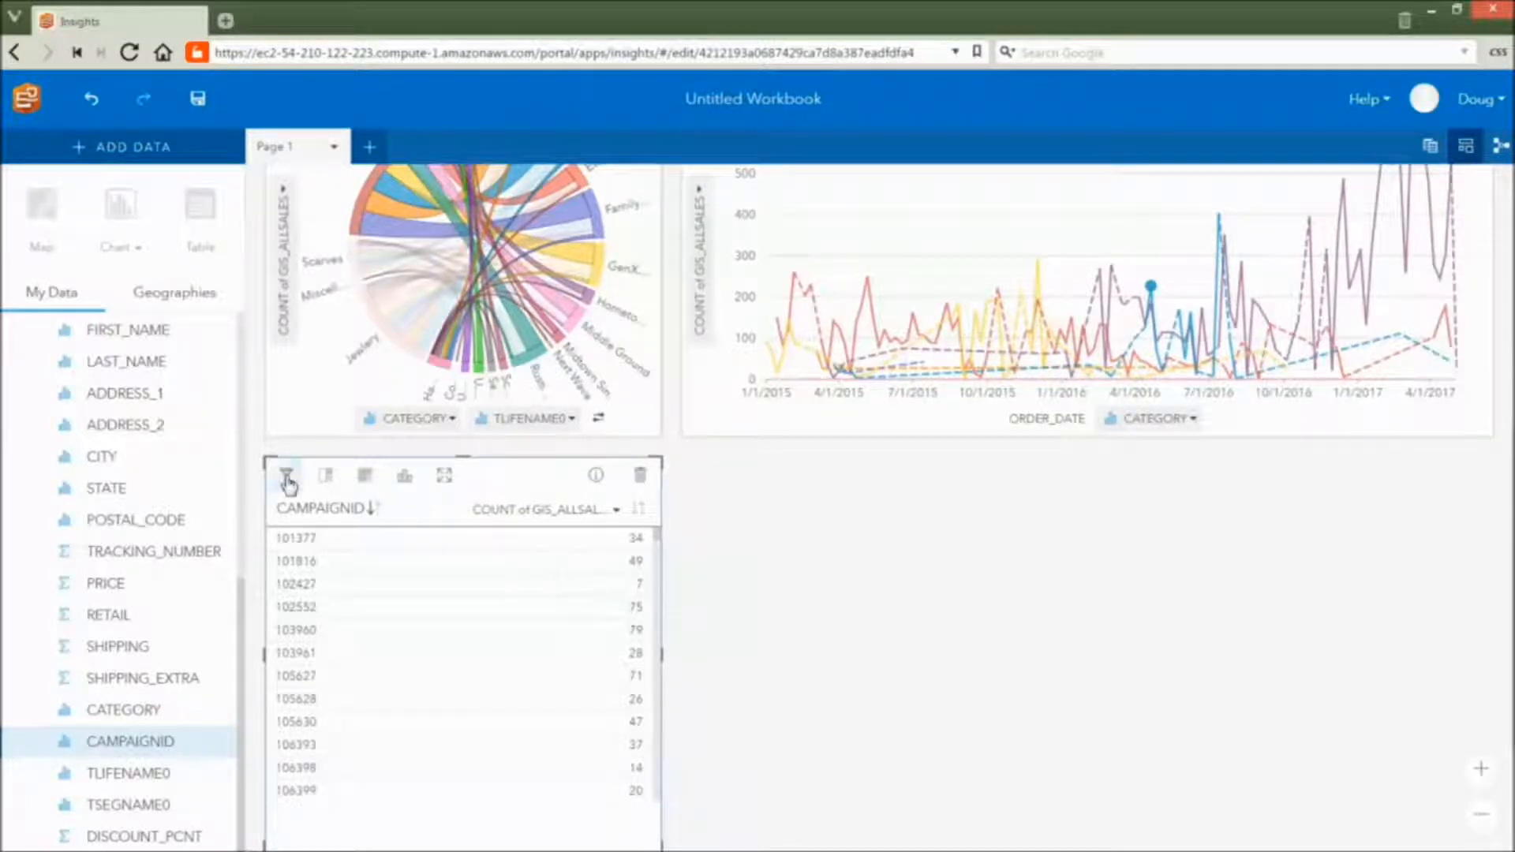
# - Filter the campaign table to Count of GIS_ALLSALES of at least 300
pyautogui.click(288, 476)
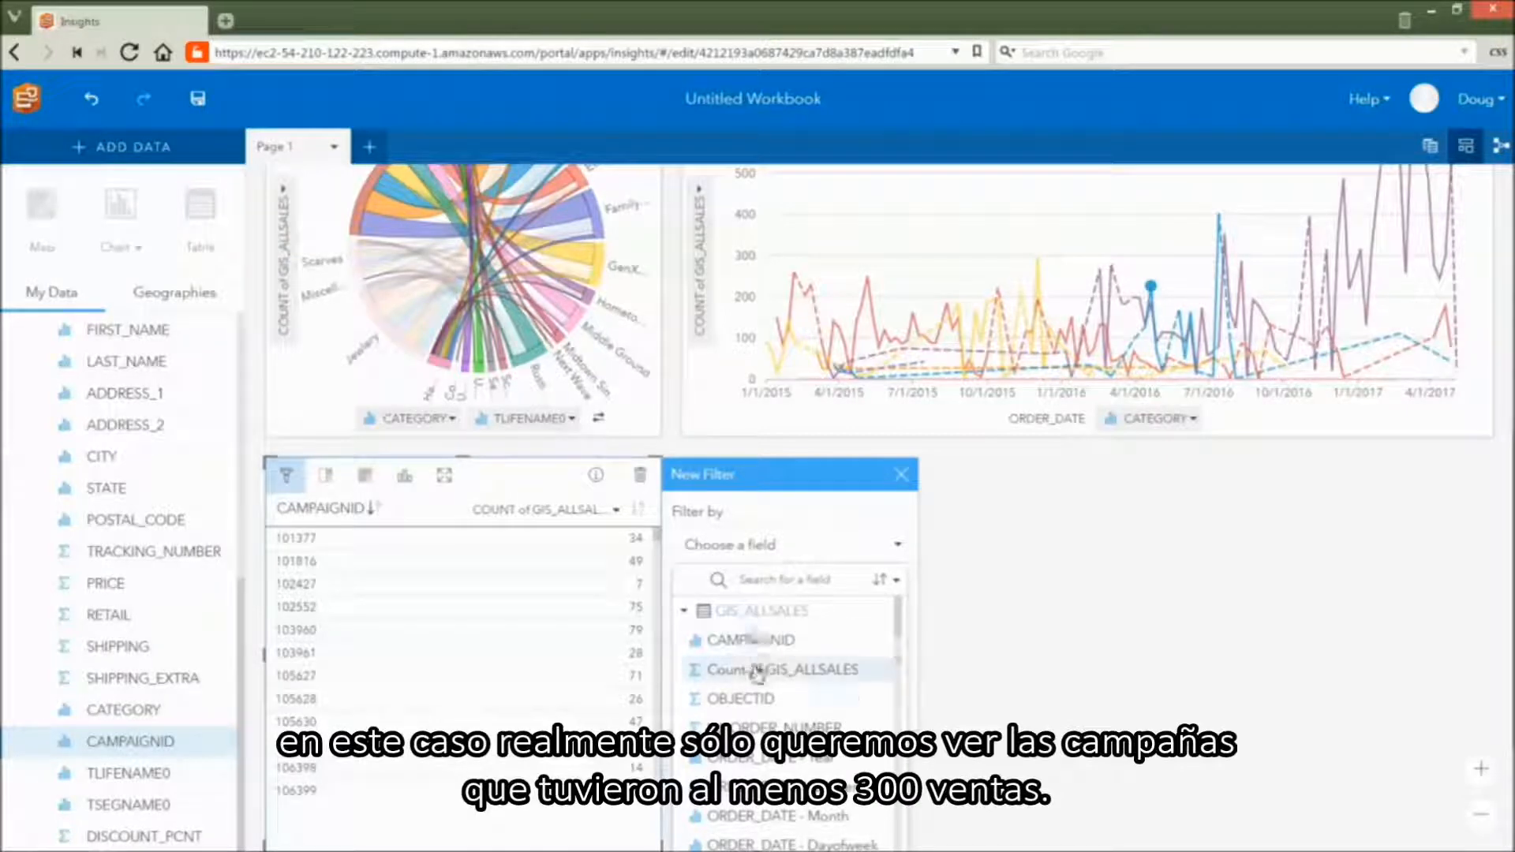
pyautogui.click(773, 670)
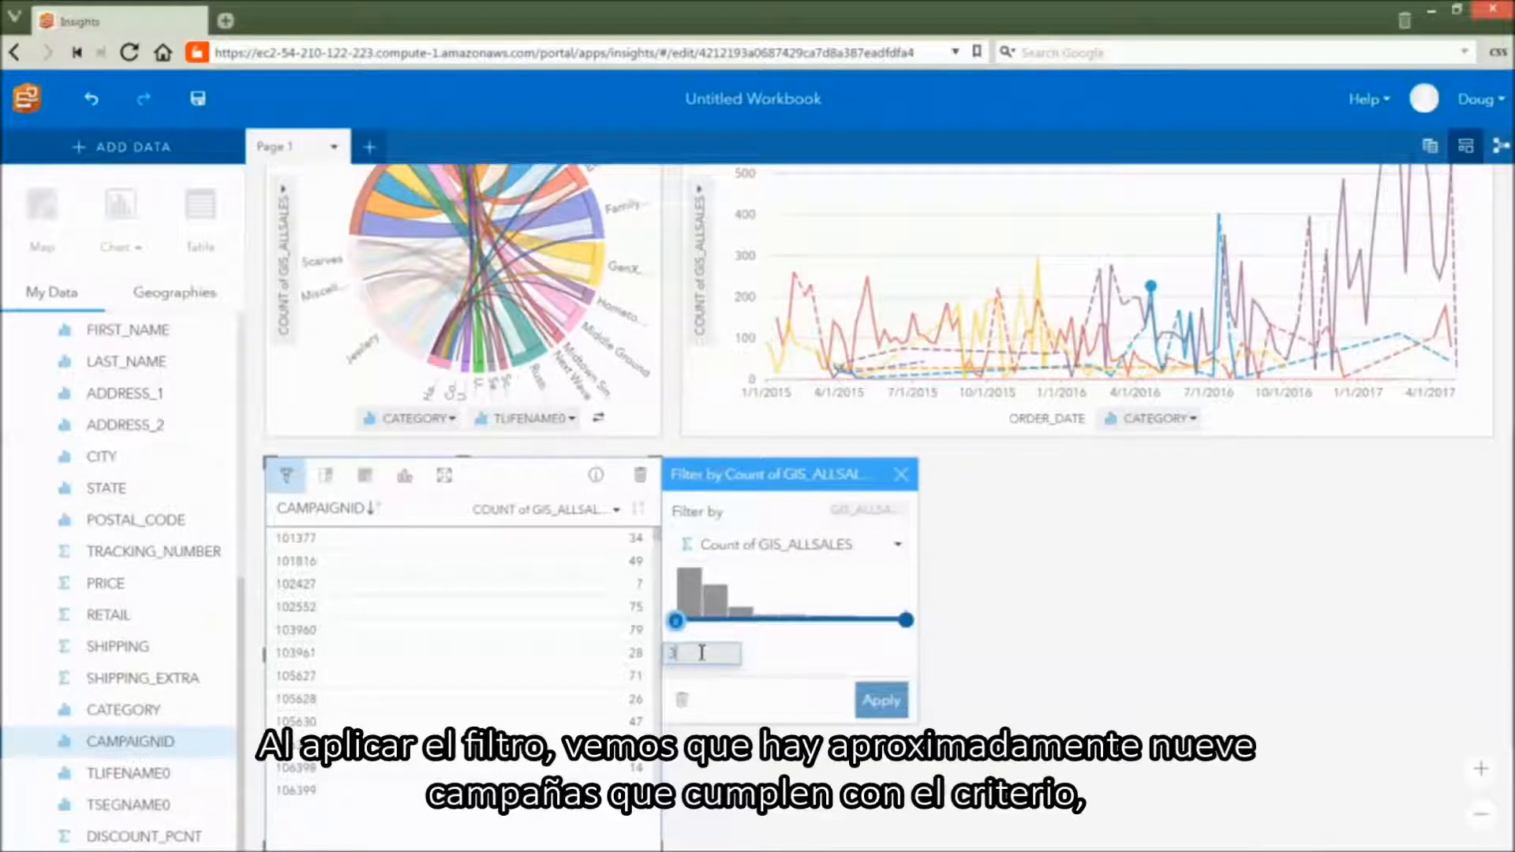
pyautogui.write('00')
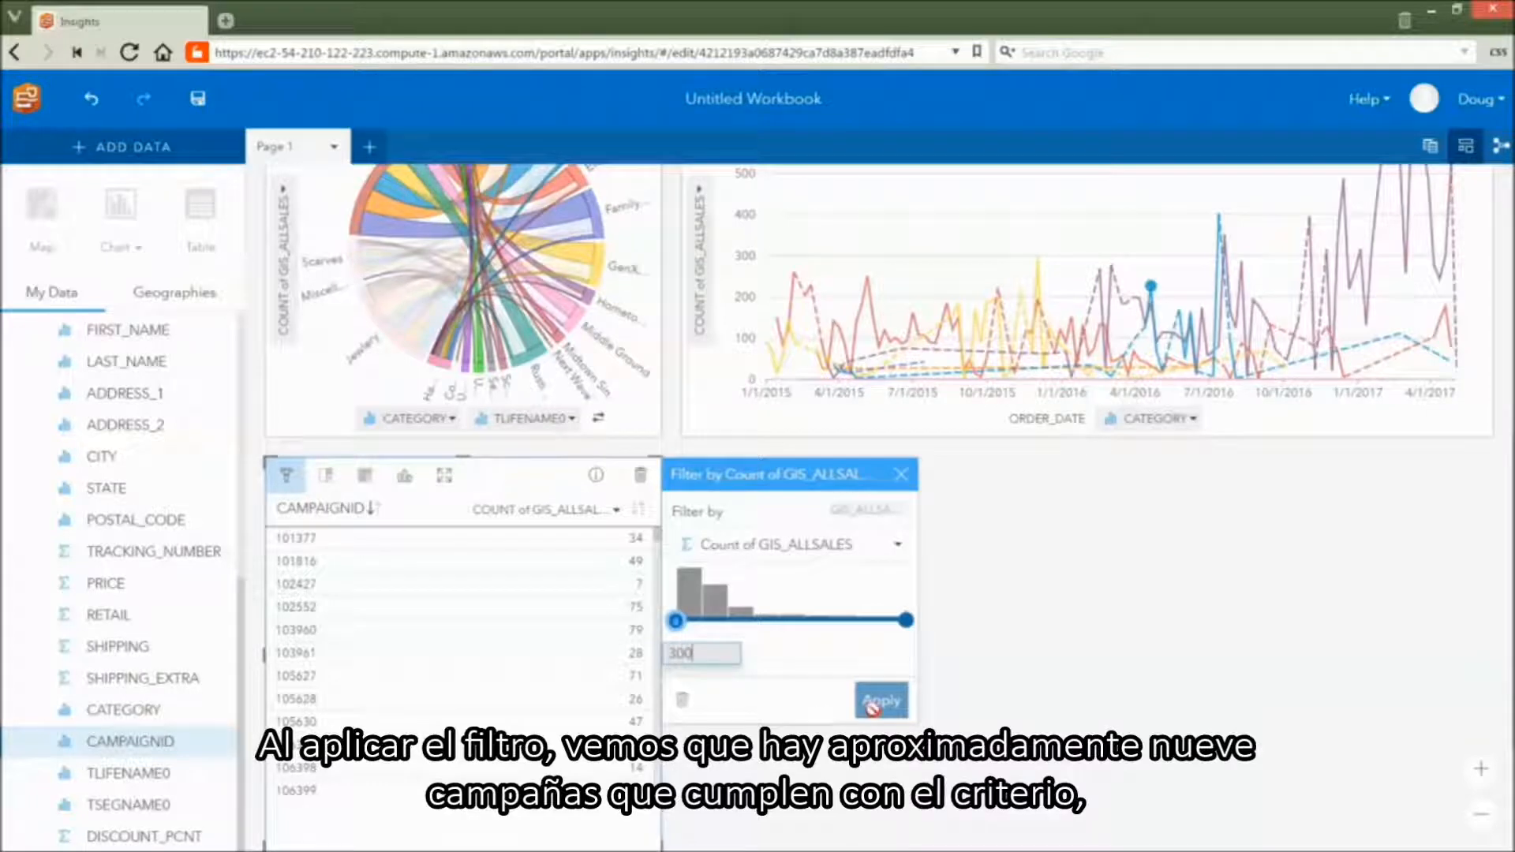
pyautogui.click(882, 698)
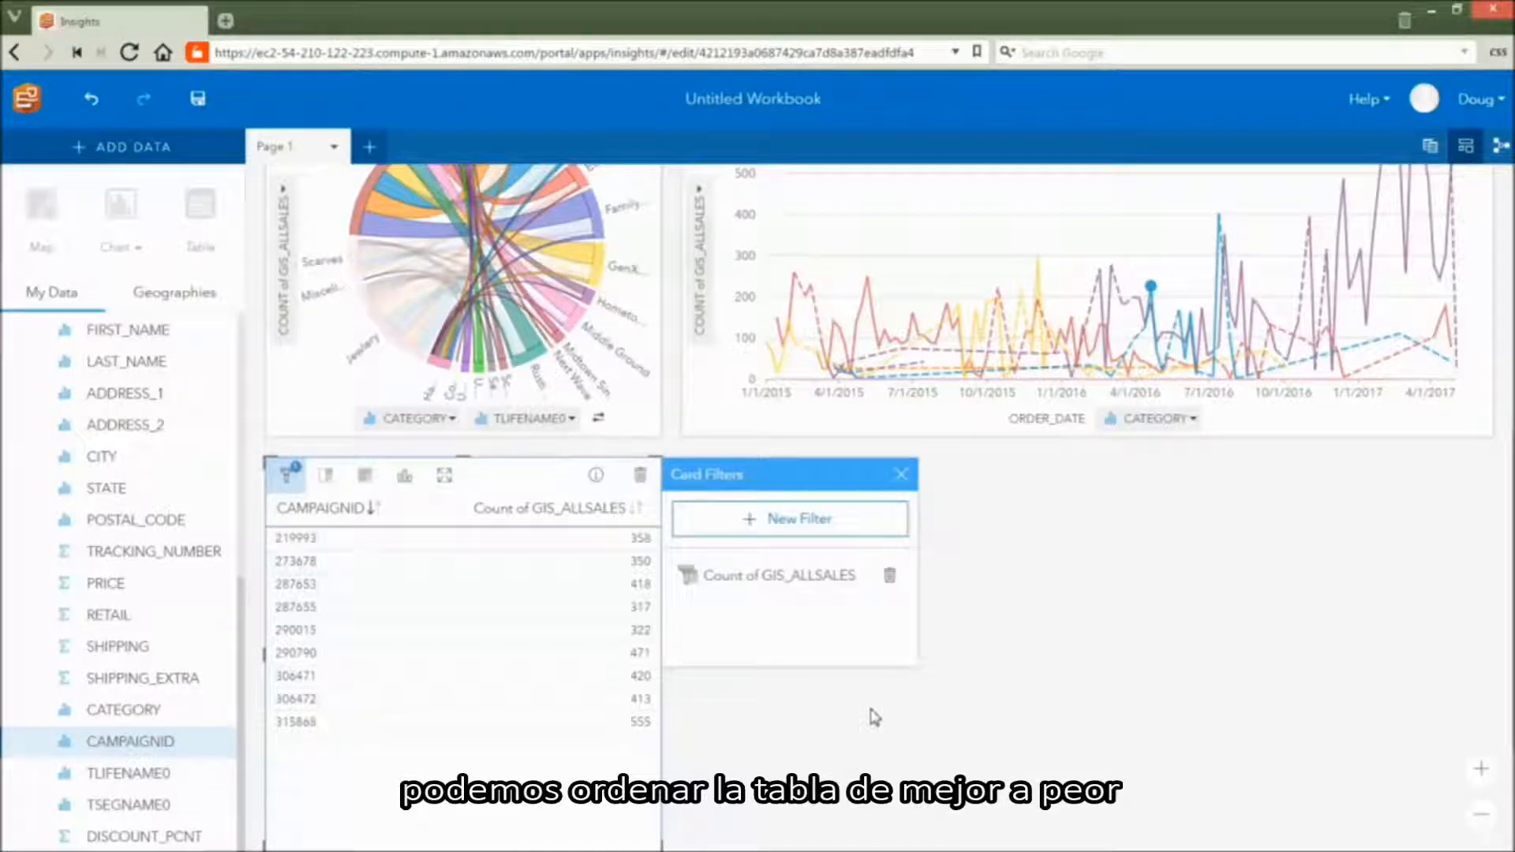
# - Sort the campaign table by the Count of GIS_ALLSALES column, toggling the order
pyautogui.click(642, 508)
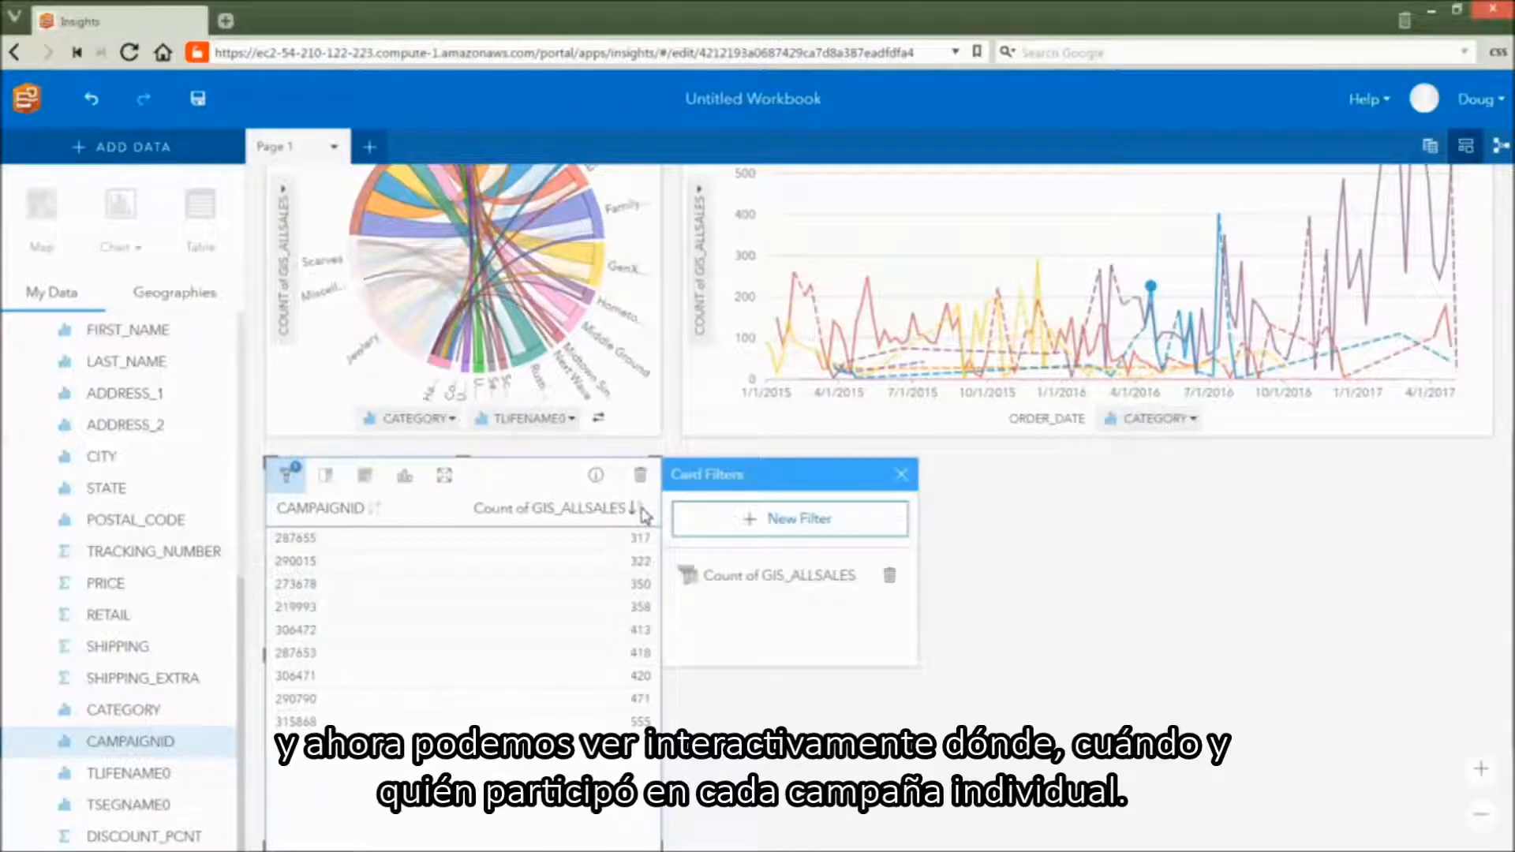
pyautogui.click(636, 508)
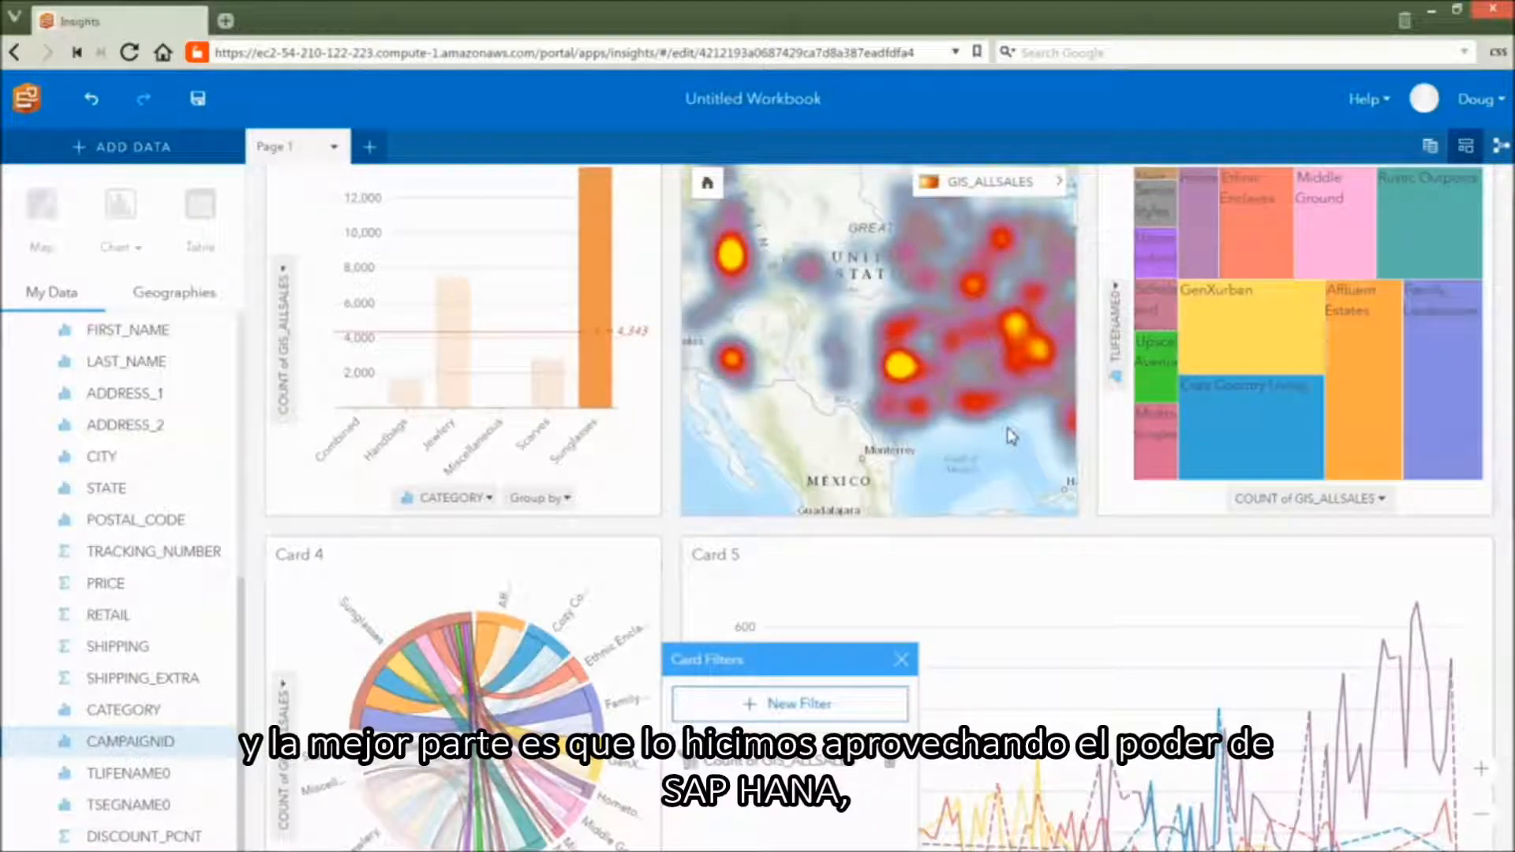
pyautogui.click(791, 704)
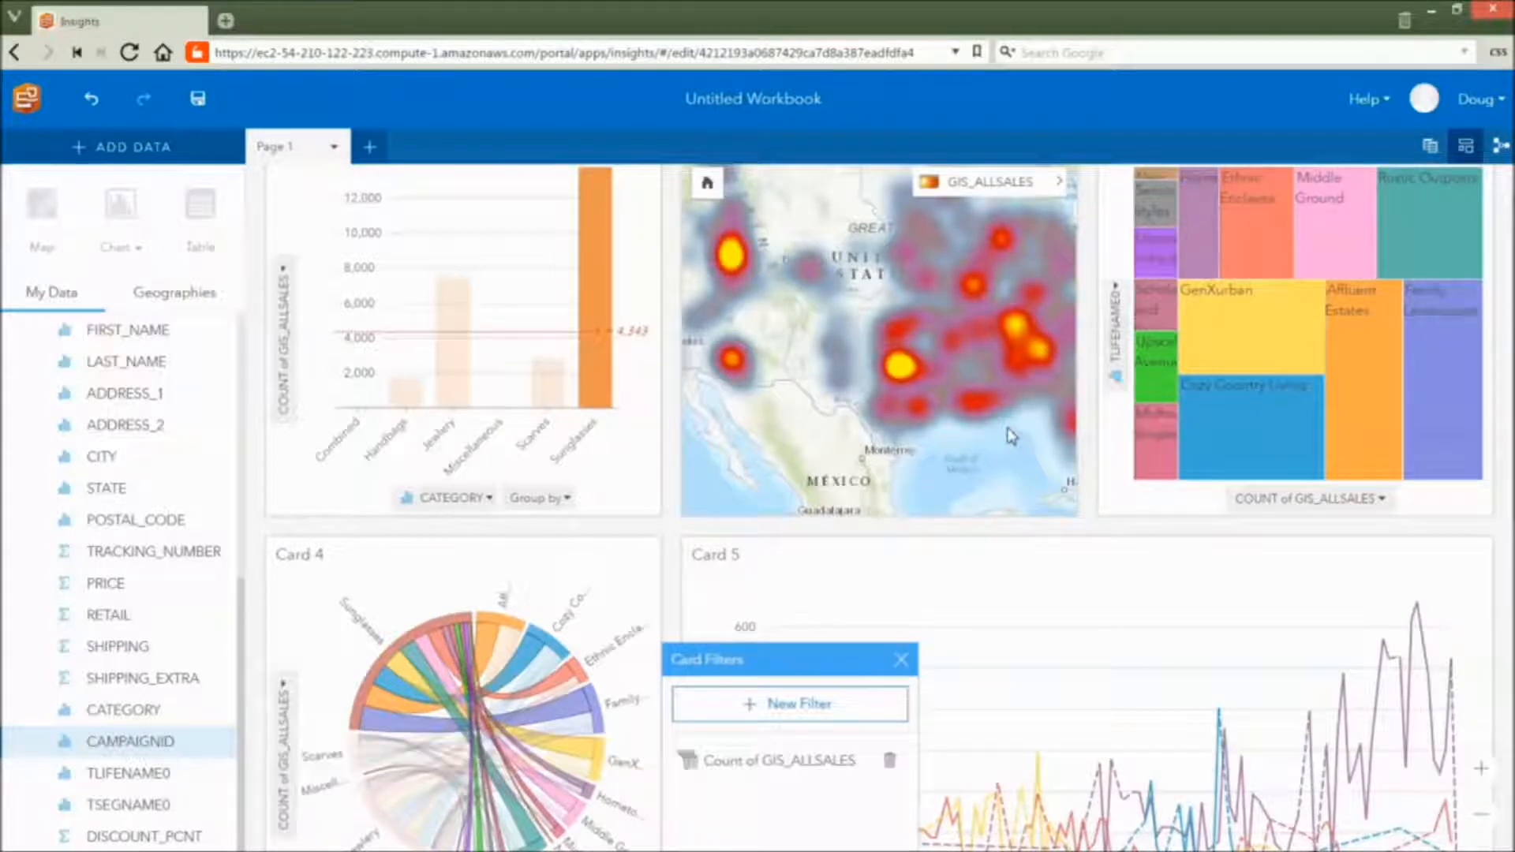